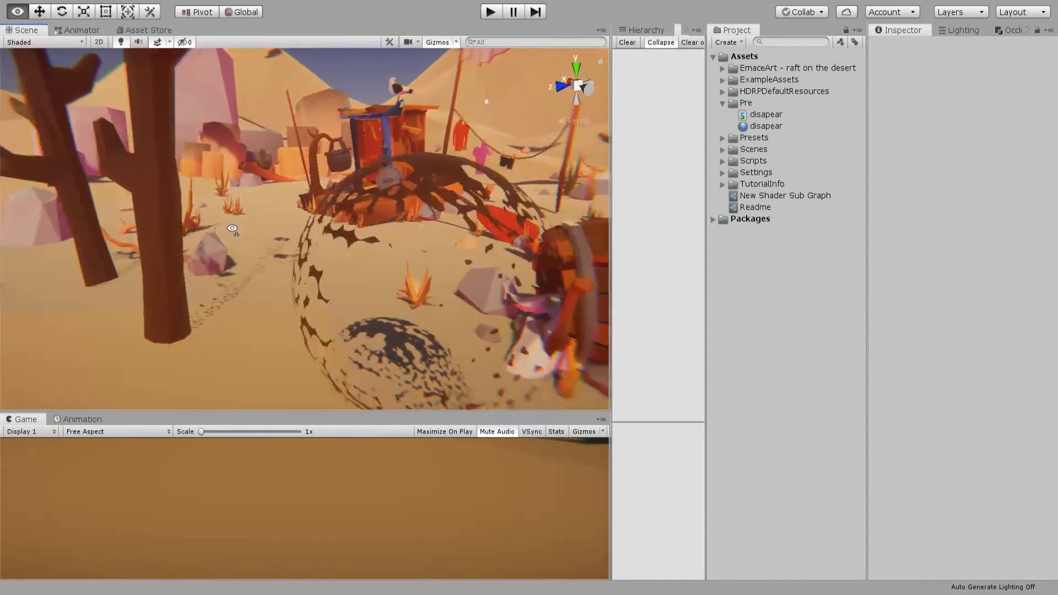
Create a PBR Graph shader asset named Fade and select it to show its import settings
left_click_drag(304, 236, 283, 230)
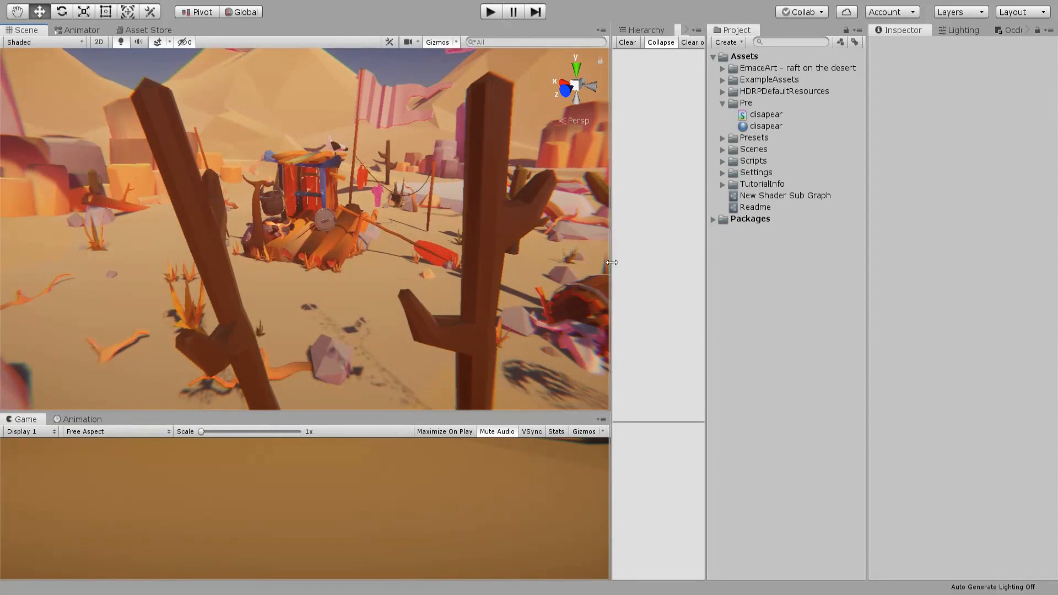
left_click(744, 56)
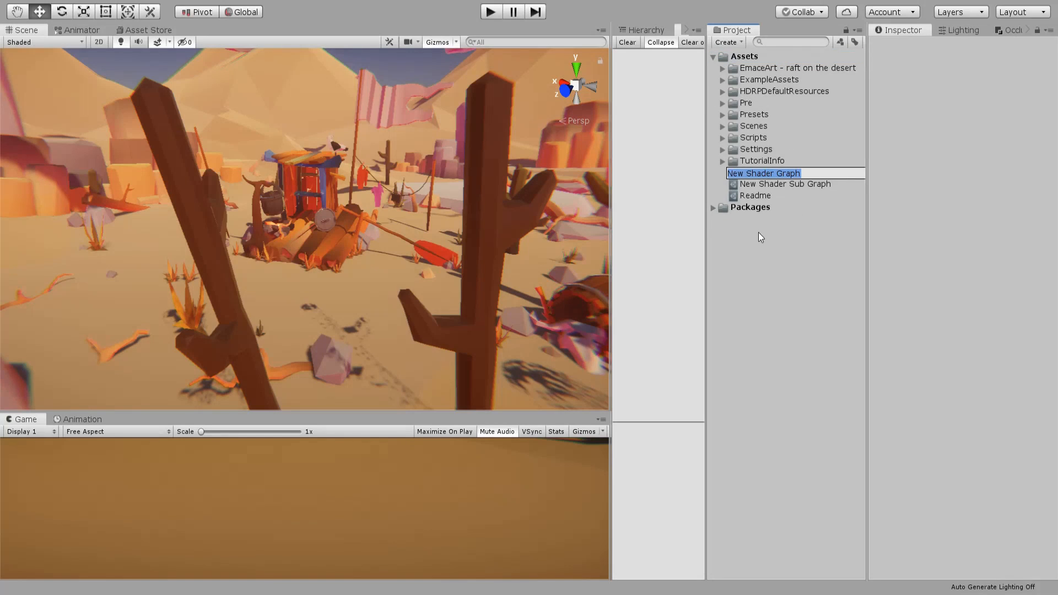
mouse_move(778, 260)
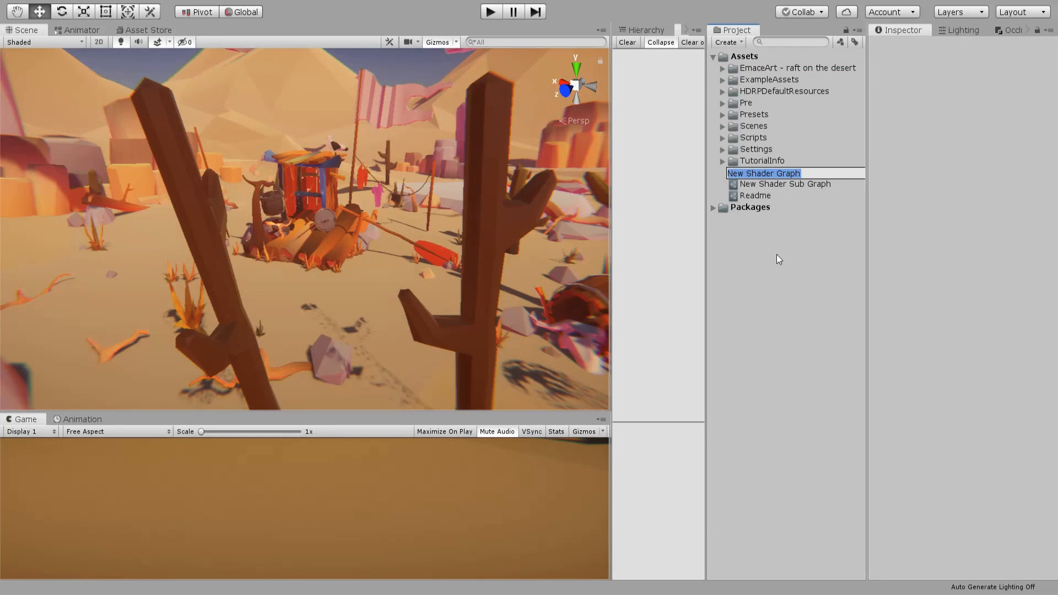
type("Fade")
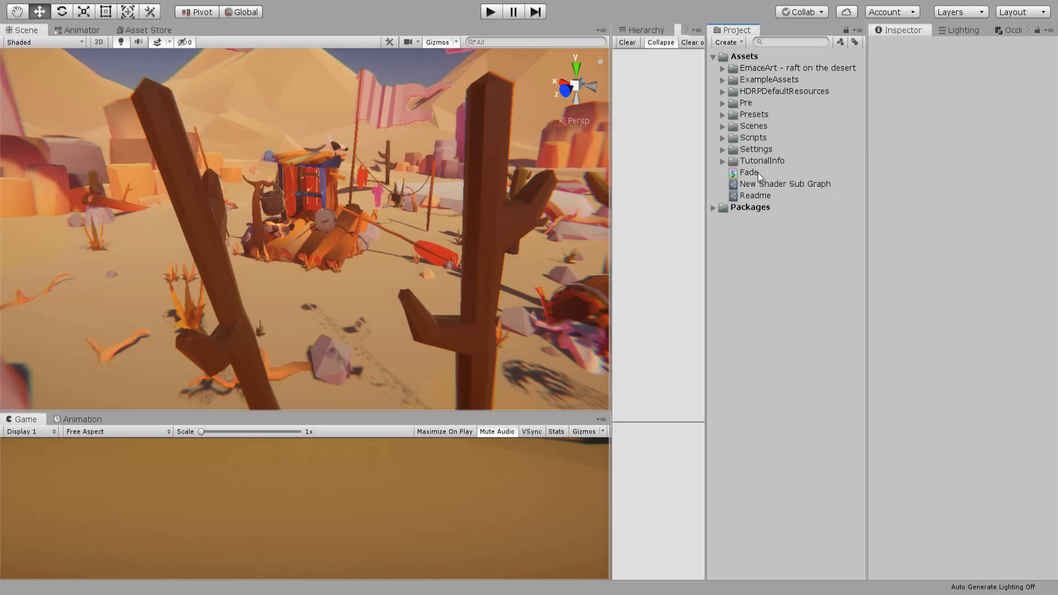
mouse_move(673, 187)
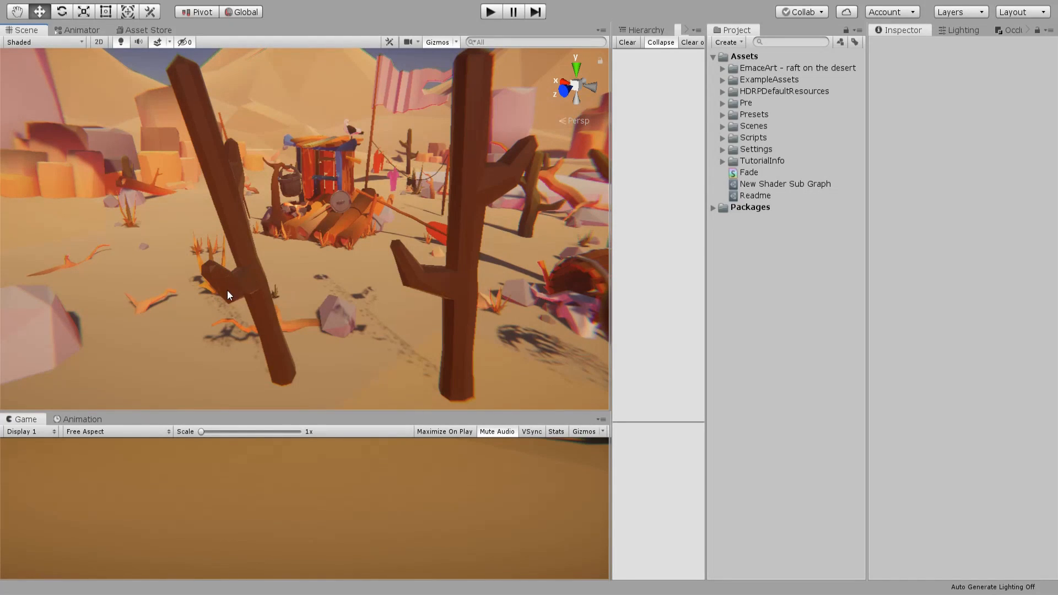
mouse_move(364, 206)
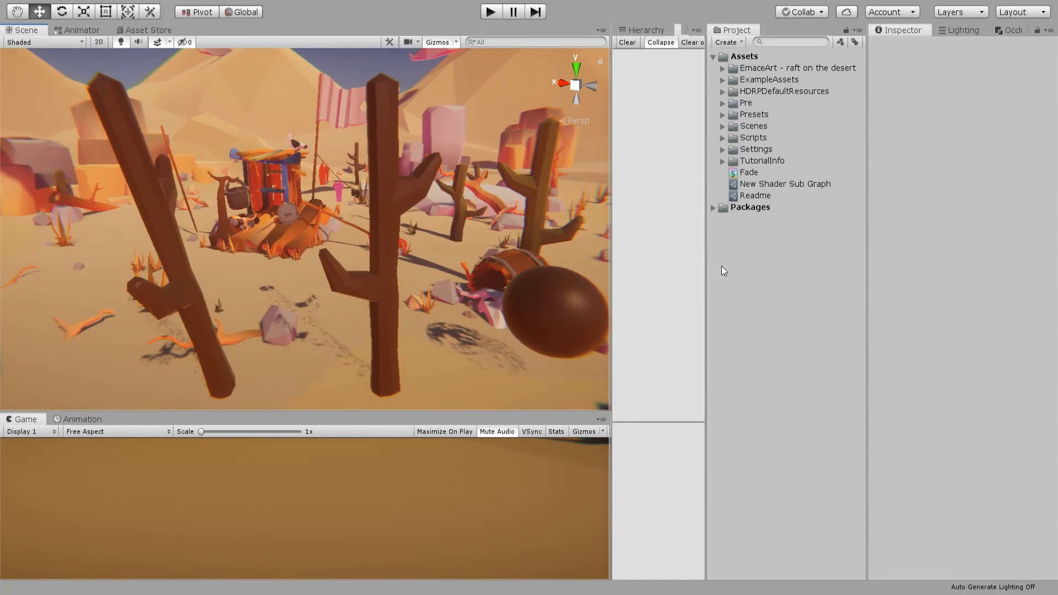
left_click(748, 172)
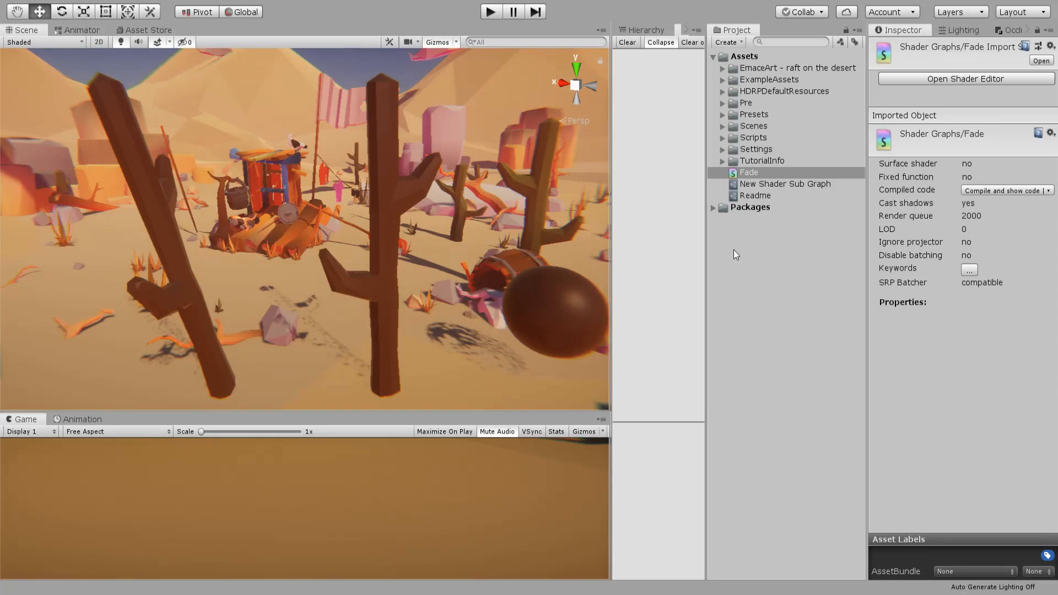
mouse_move(744, 518)
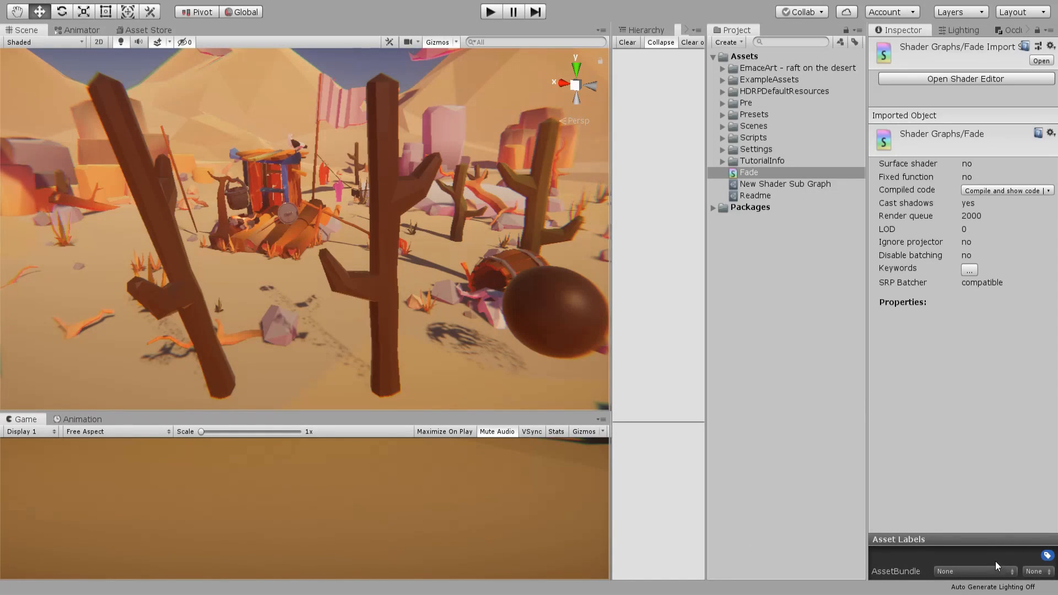
In the Fade graph add a raw Screen Position node, Split it and feed channel A into a Subtract node
left_click(964, 78)
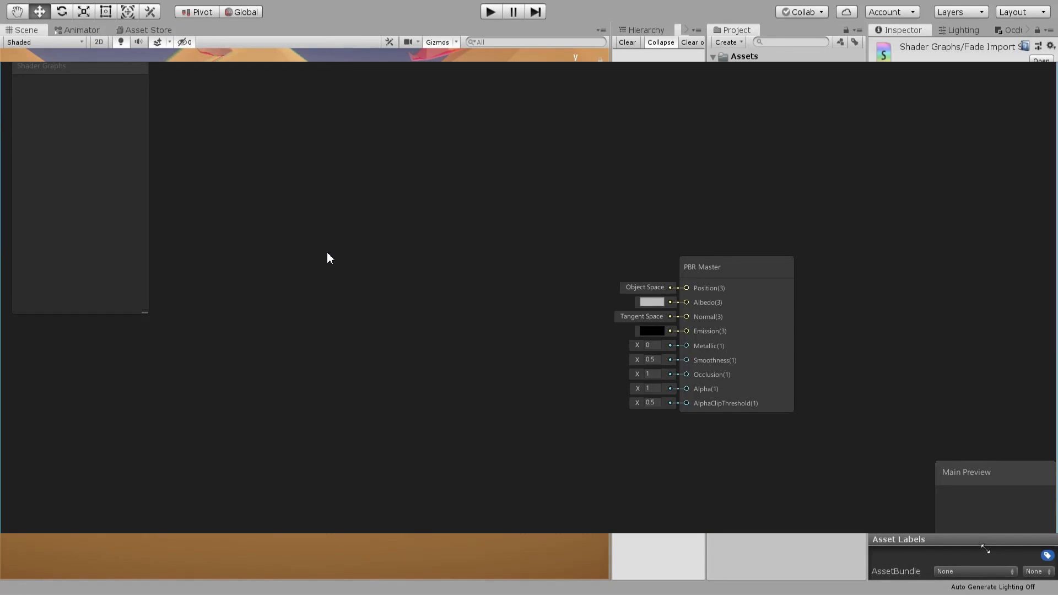
right_click(328, 258)
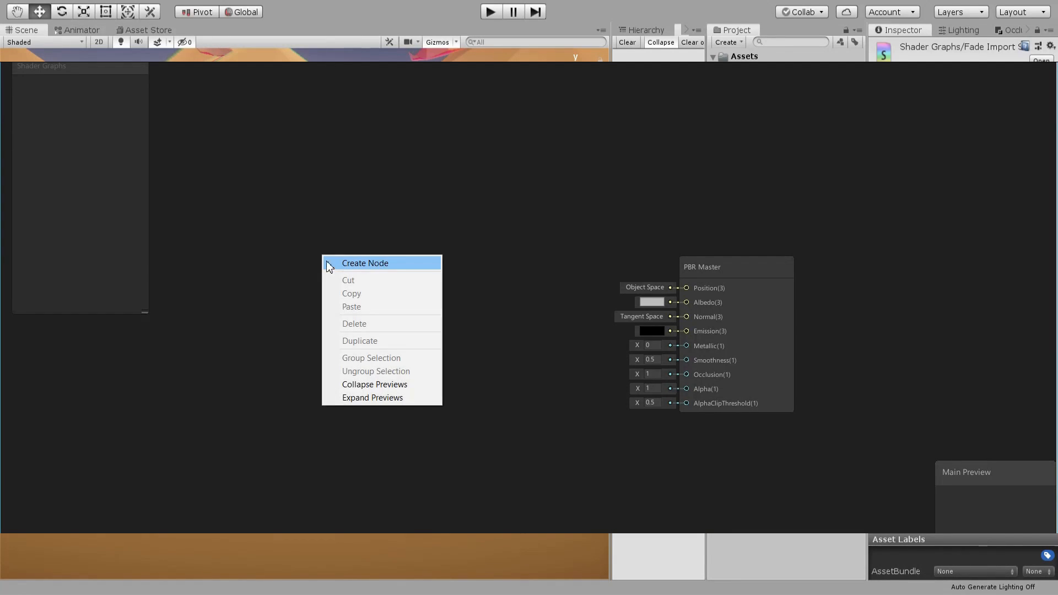
left_click(364, 264)
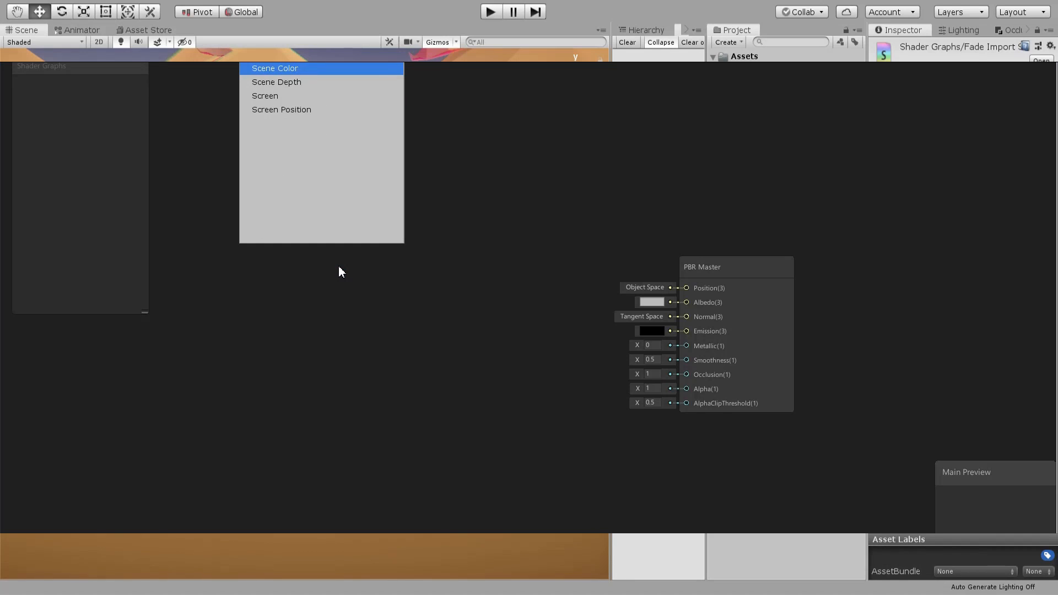
left_click(274, 67)
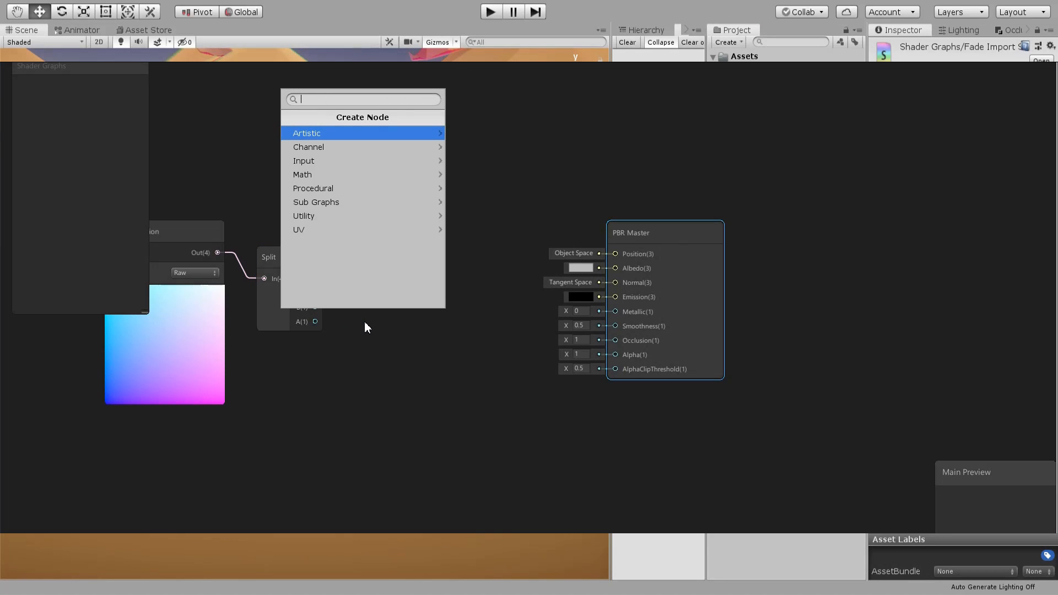
type("SUB")
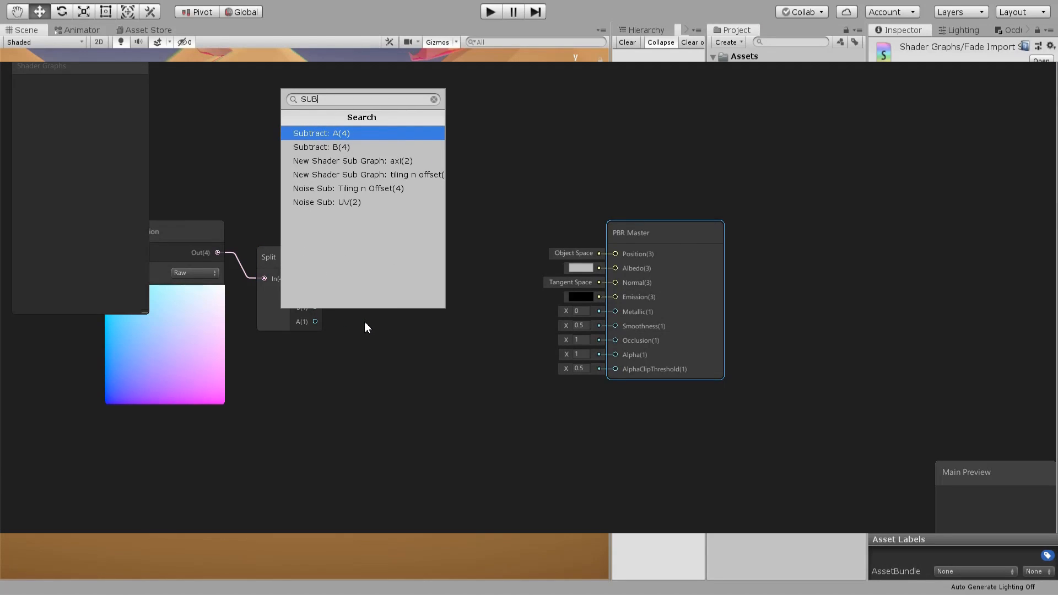
left_click(321, 133)
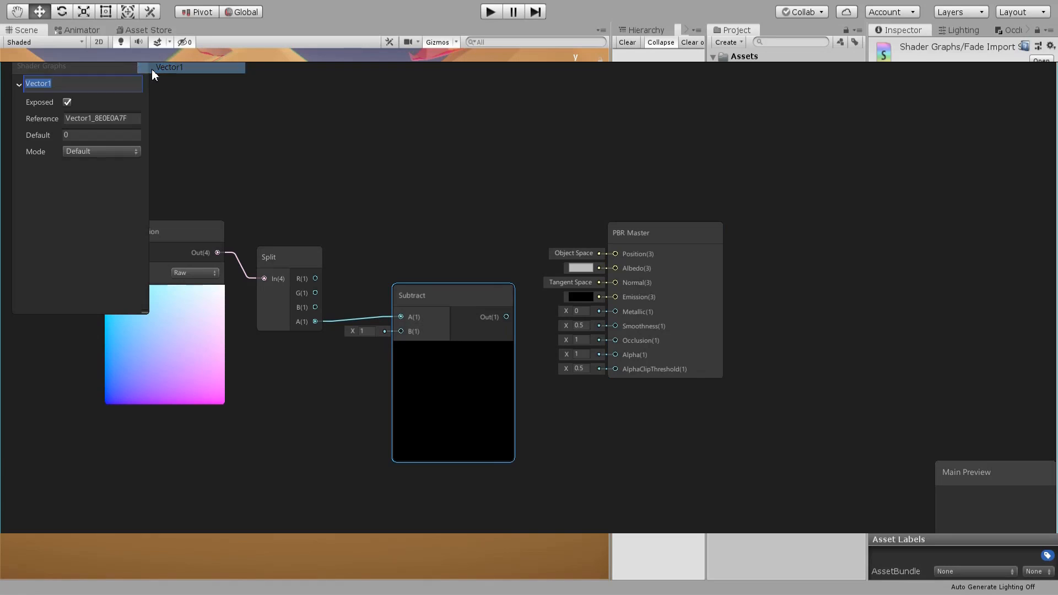
Name the property Offset, subtract it, and add a Multiply node after the Subtract
type("oFFS")
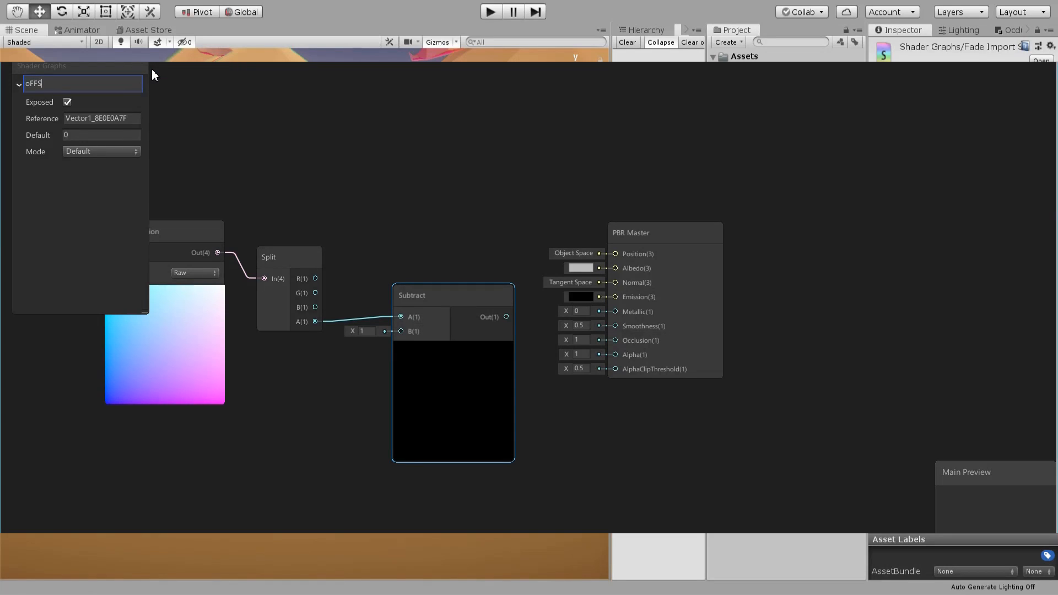
key("BackSpace")
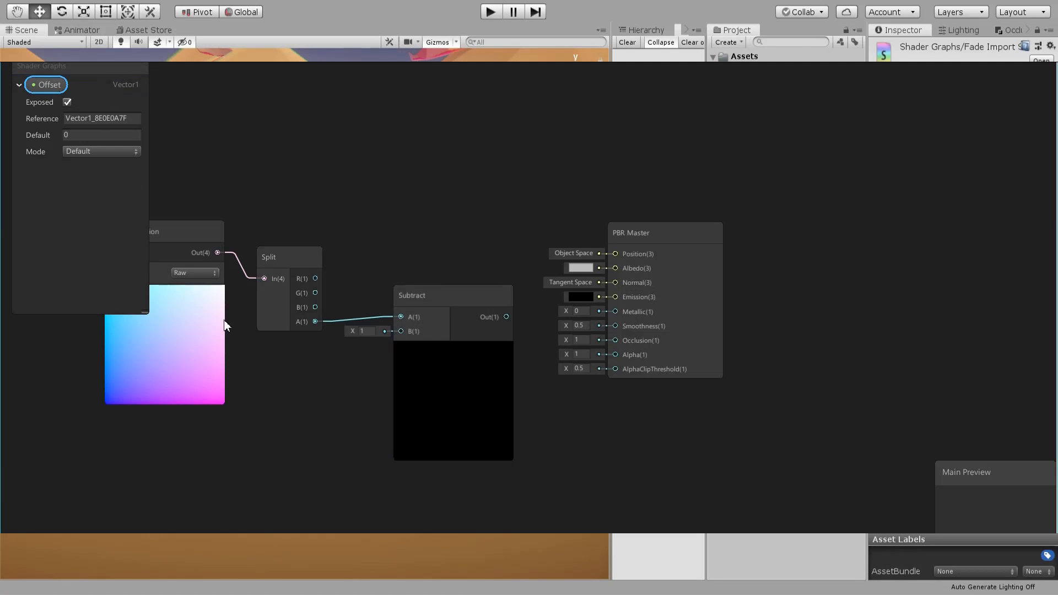
mouse_move(332, 416)
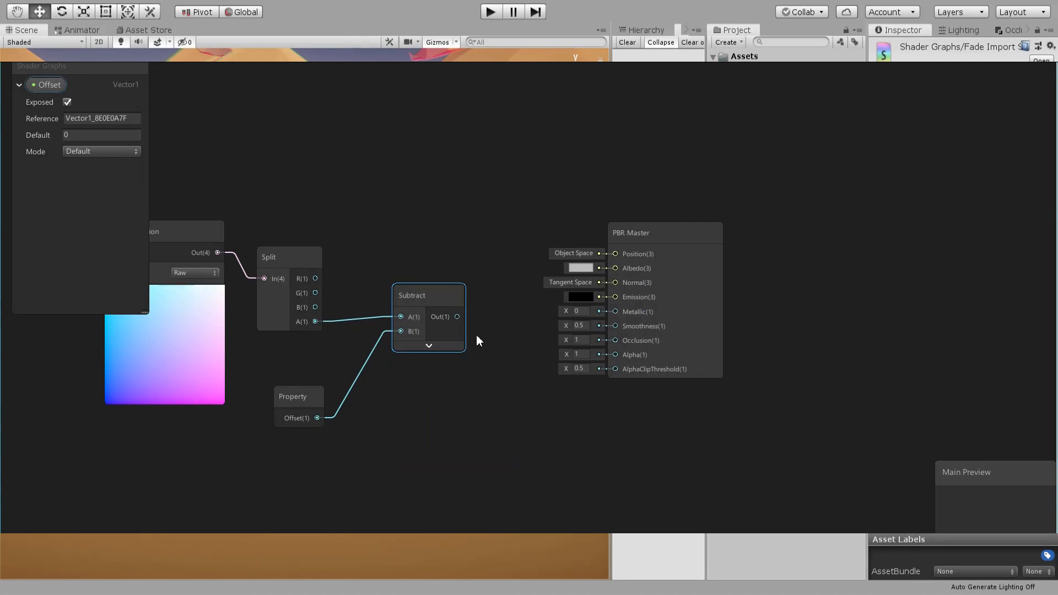
type("mu")
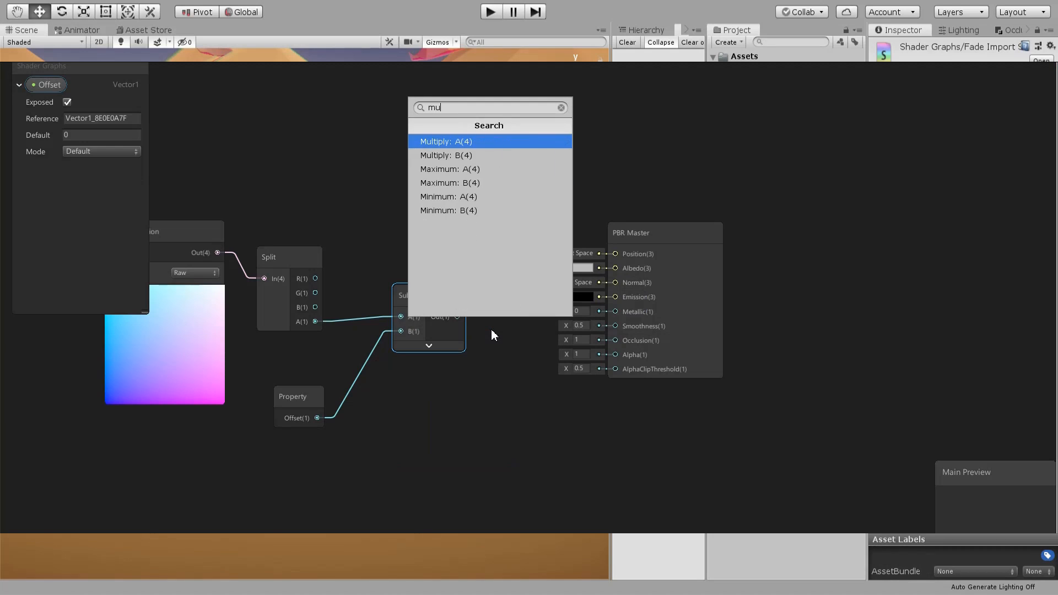
left_click(444, 141)
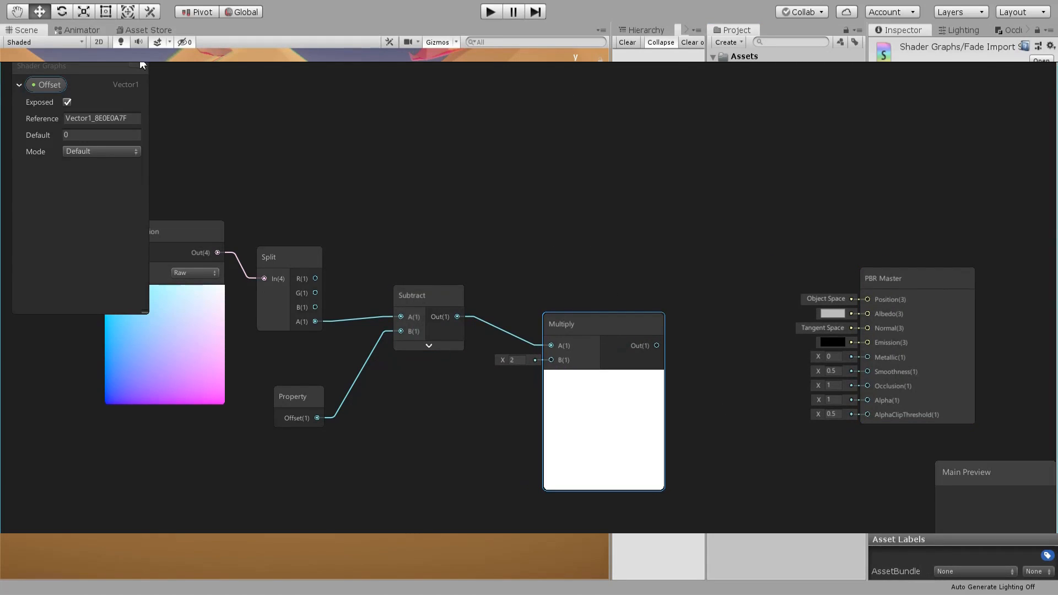
Add a Range property into Multiply B and wire the Multiply result to the PBR Master Alpha
type("Range")
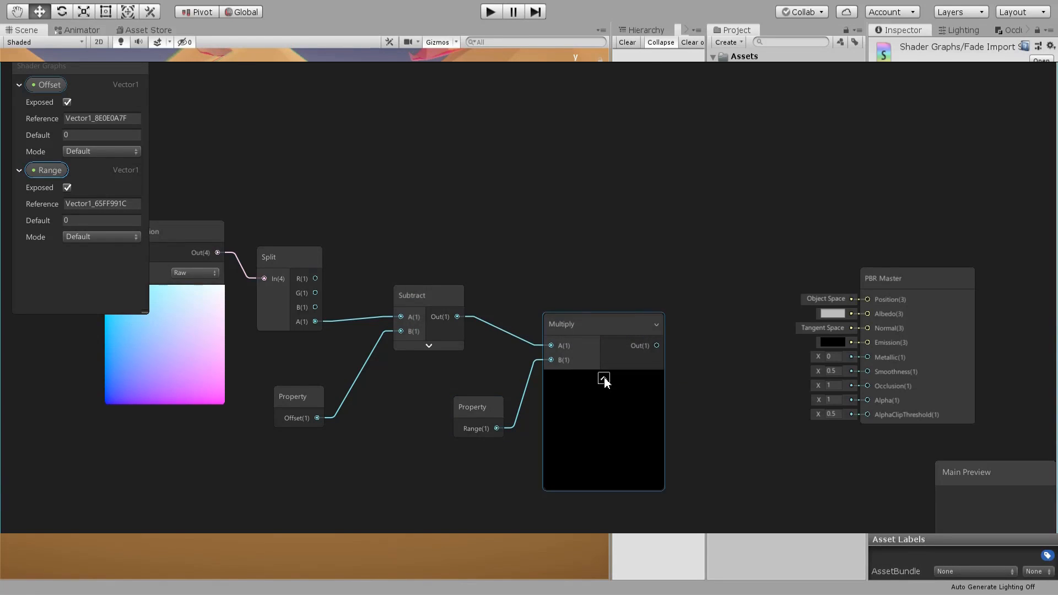
left_click_drag(656, 345, 867, 399)
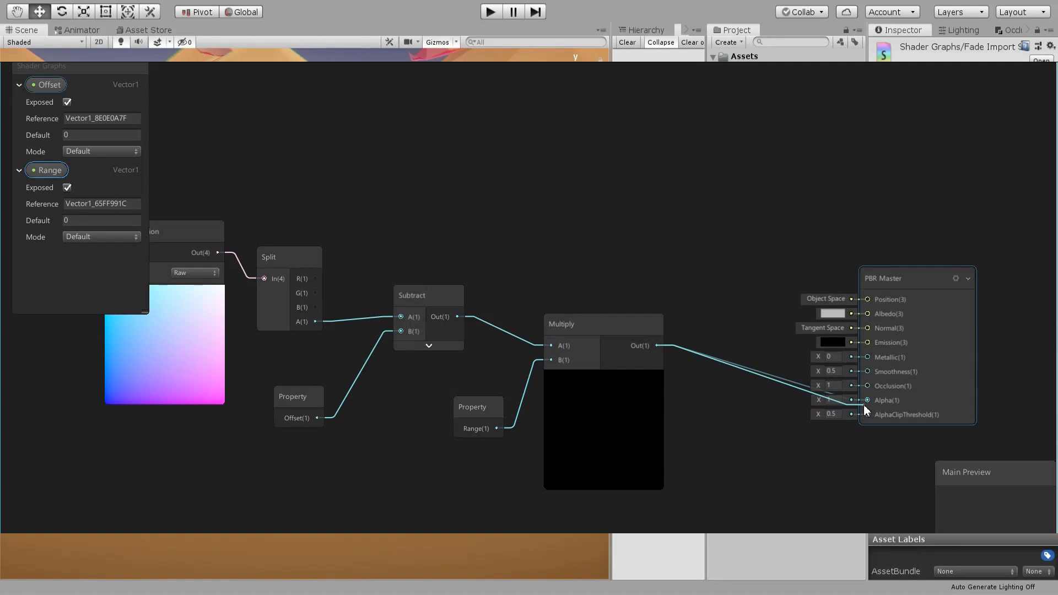
type("cal")
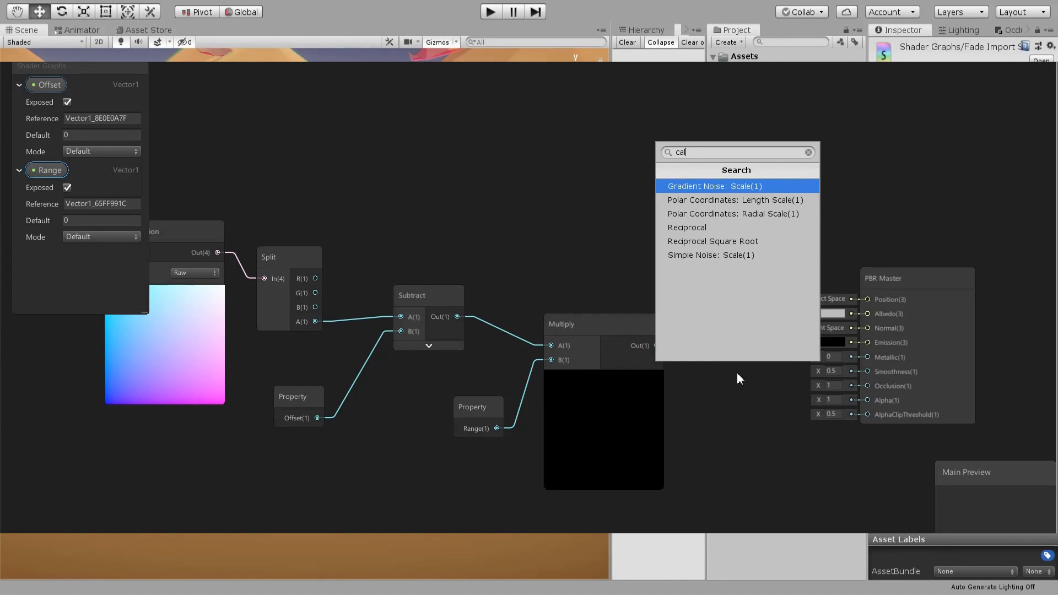
Save the Fade graph and close it so the shader lists its Offset and Range properties
left_click(712, 185)
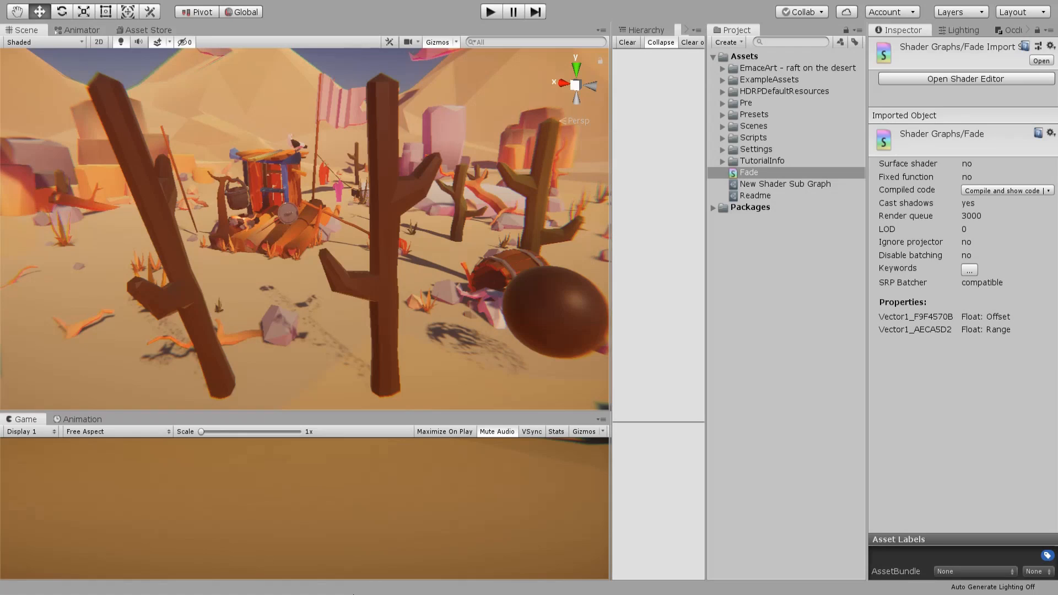
Create a material from the Fade shader and rename it to Fade
left_click(747, 172)
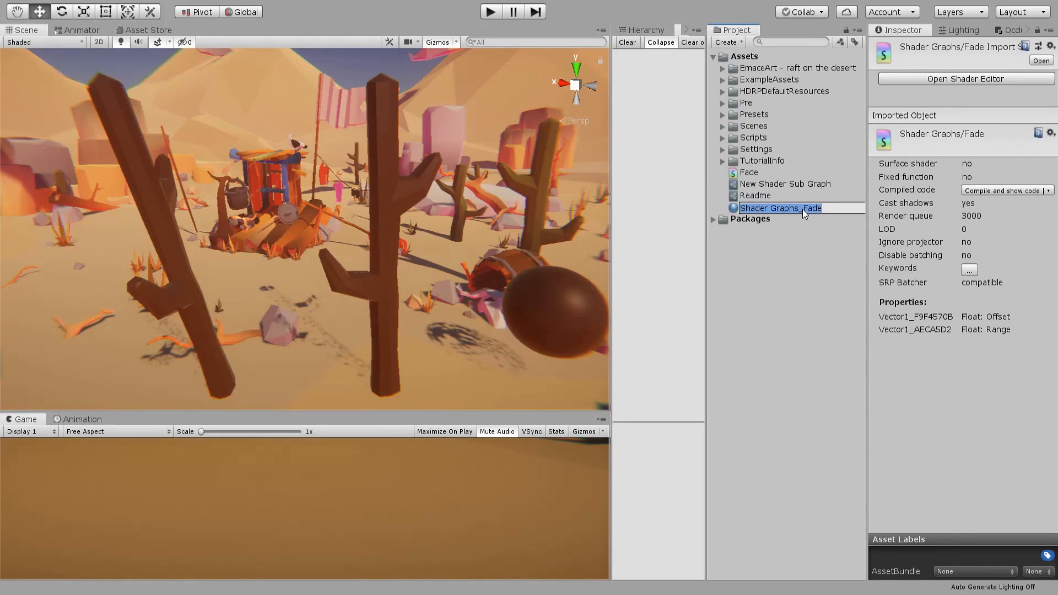
mouse_move(794, 215)
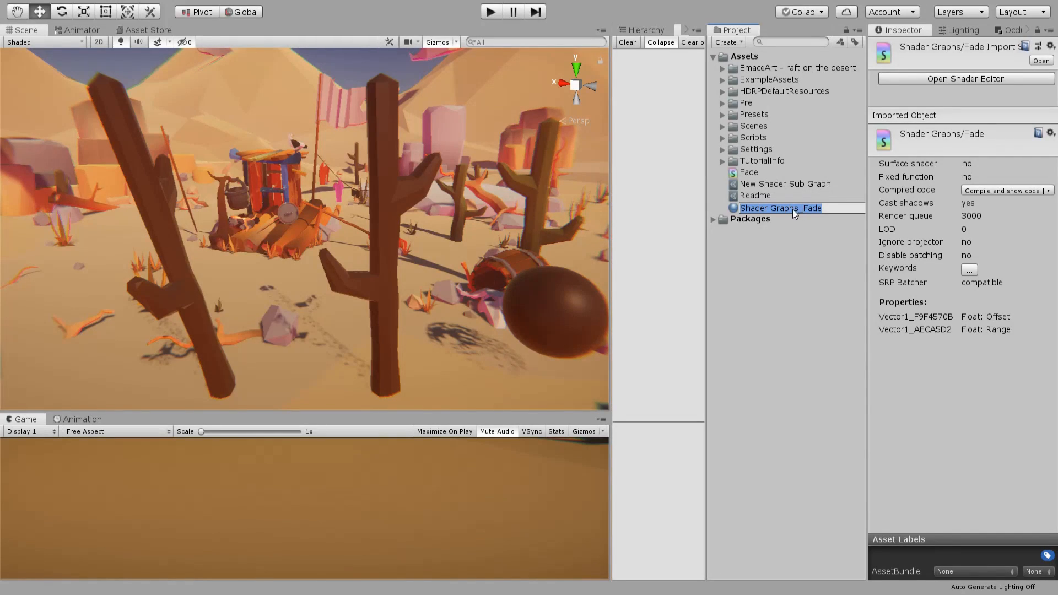
mouse_move(800, 217)
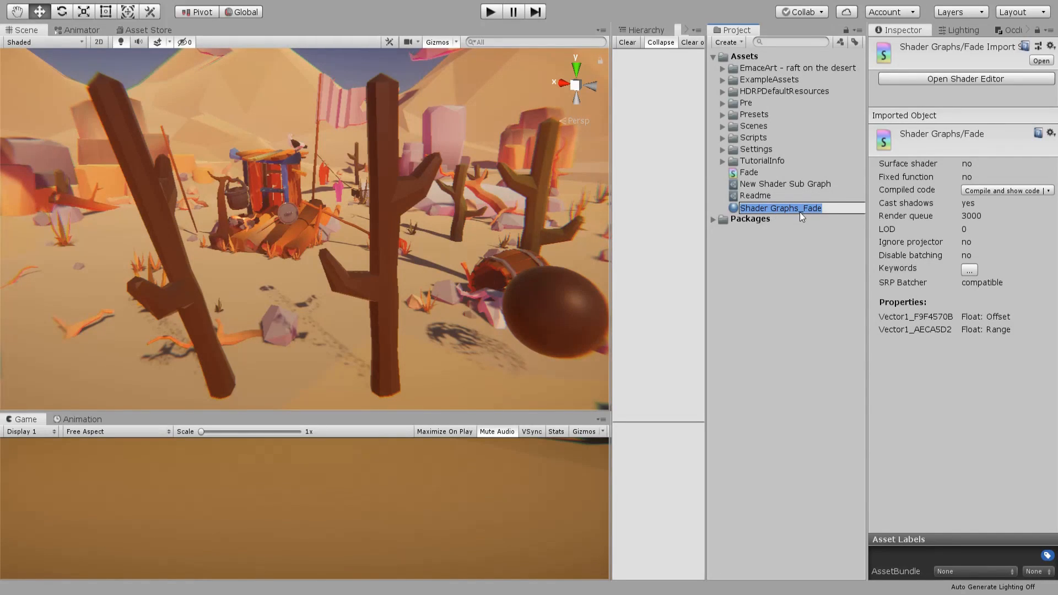
mouse_move(807, 253)
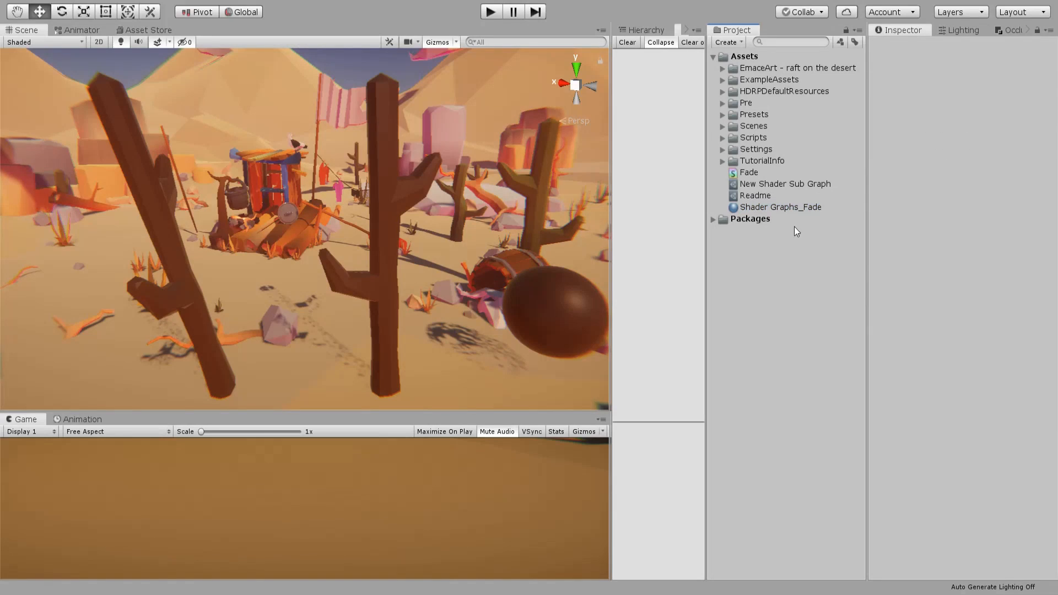
left_click(780, 207)
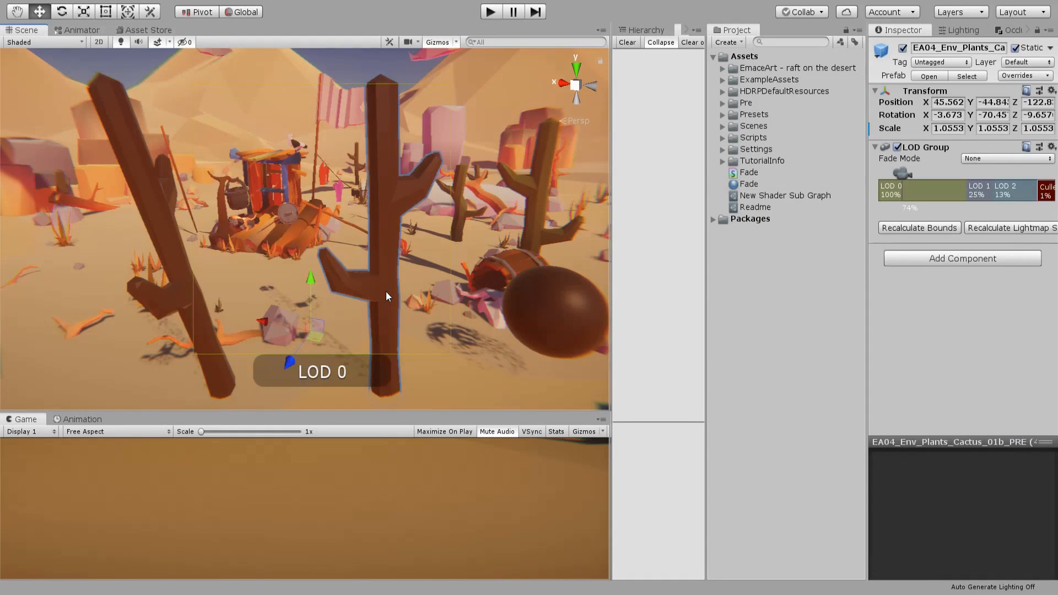
Put the Fade material on the tall cactus and select the material to set its Range to 1
left_click(749, 184)
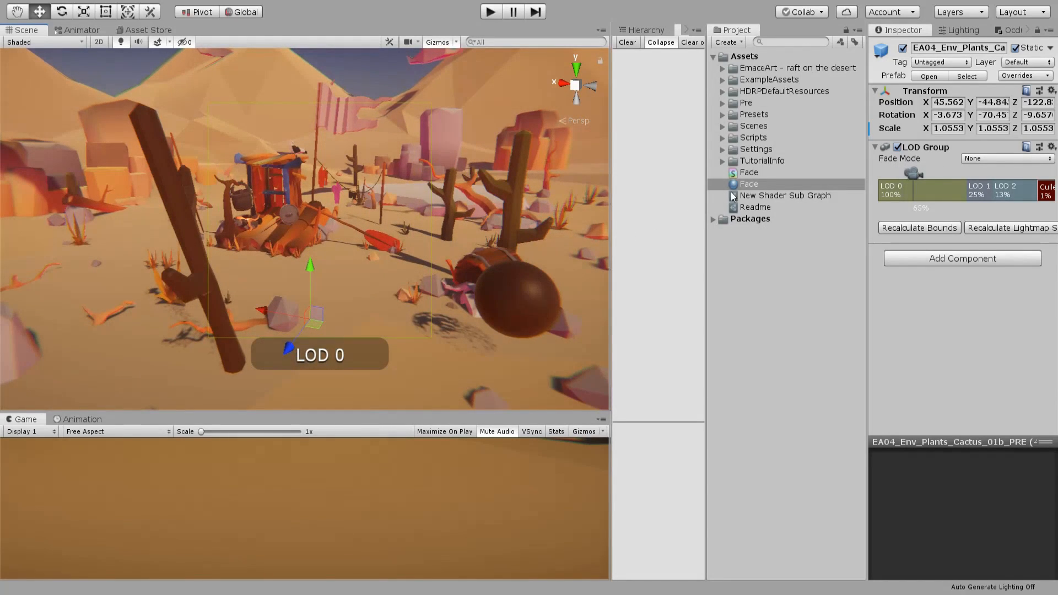
left_click(749, 184)
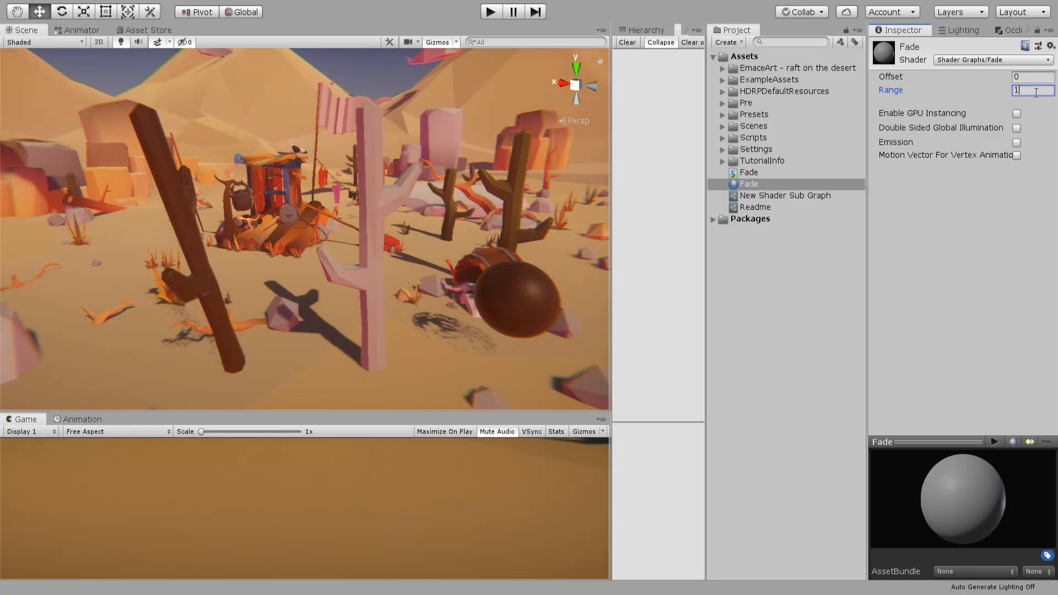
mouse_move(425, 194)
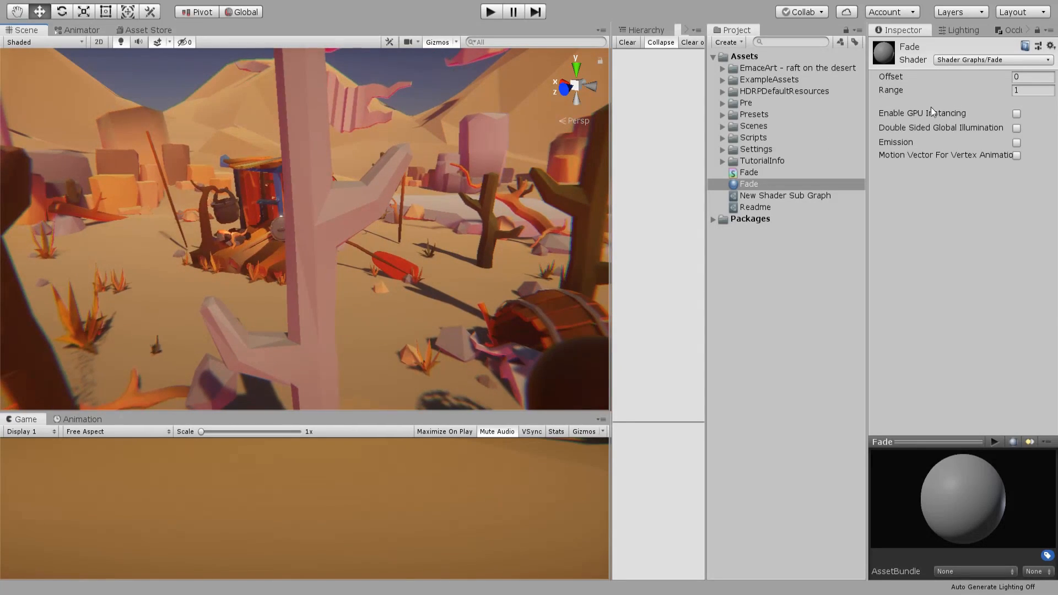
Drag the material's Range to 0.43 and Offset to 0.51, then reopen the Fade graph
left_click(1031, 90)
type("0.43")
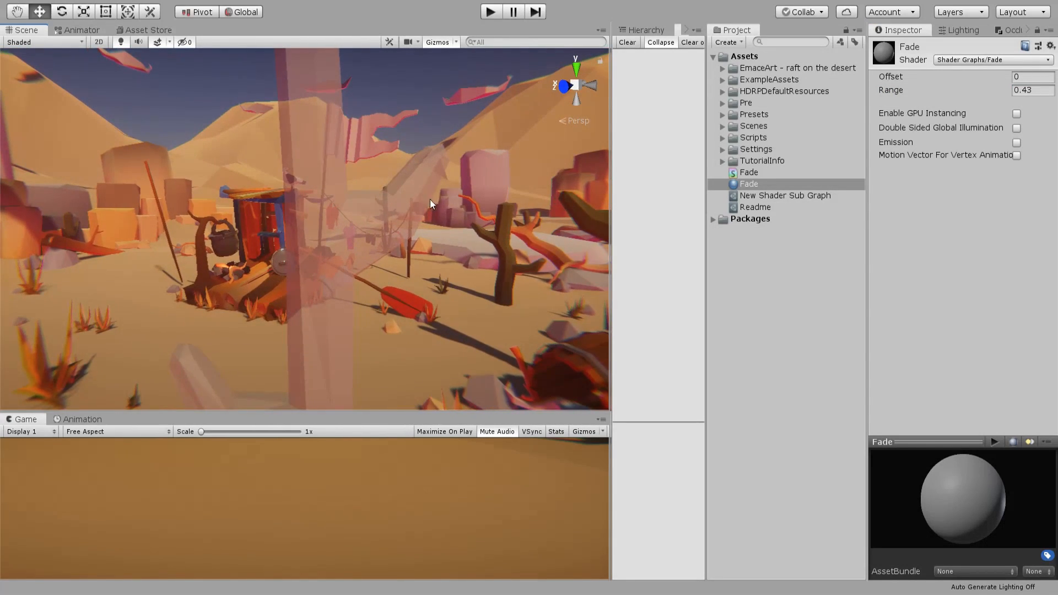
mouse_move(969, 79)
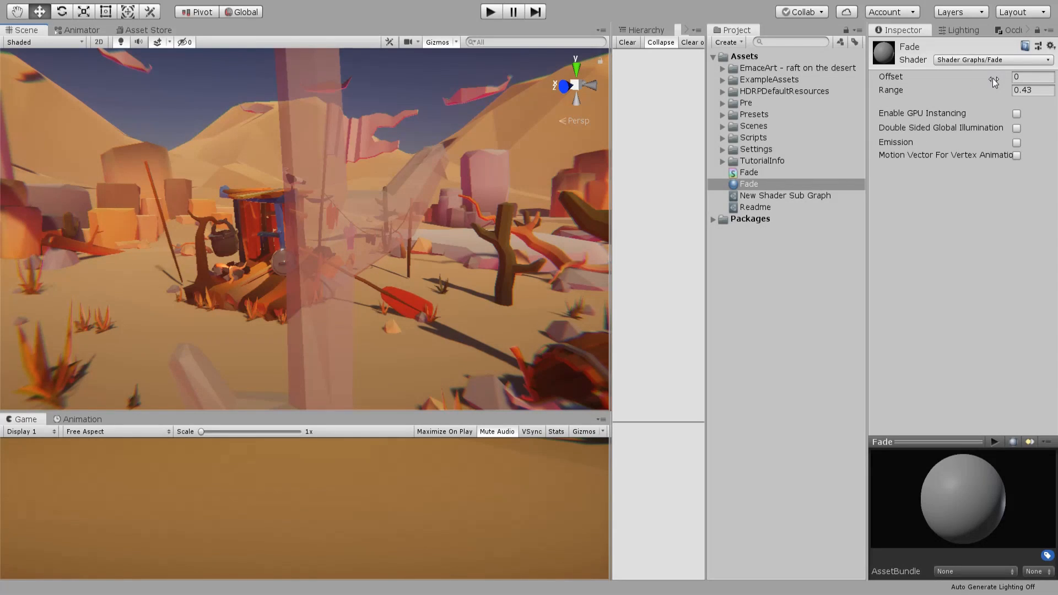
left_click(1032, 76)
type(".51")
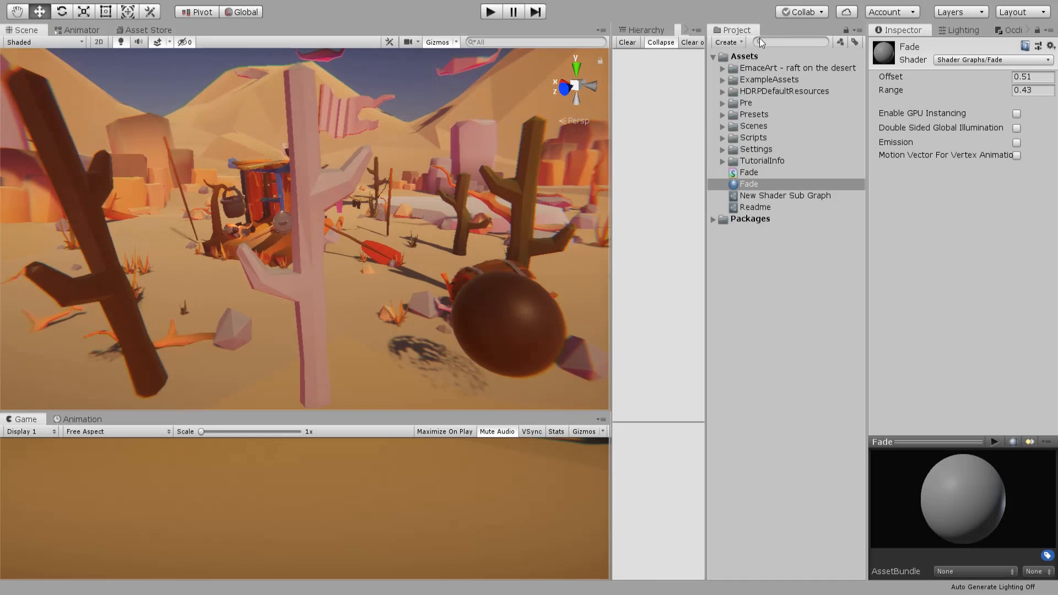
double_click(747, 172)
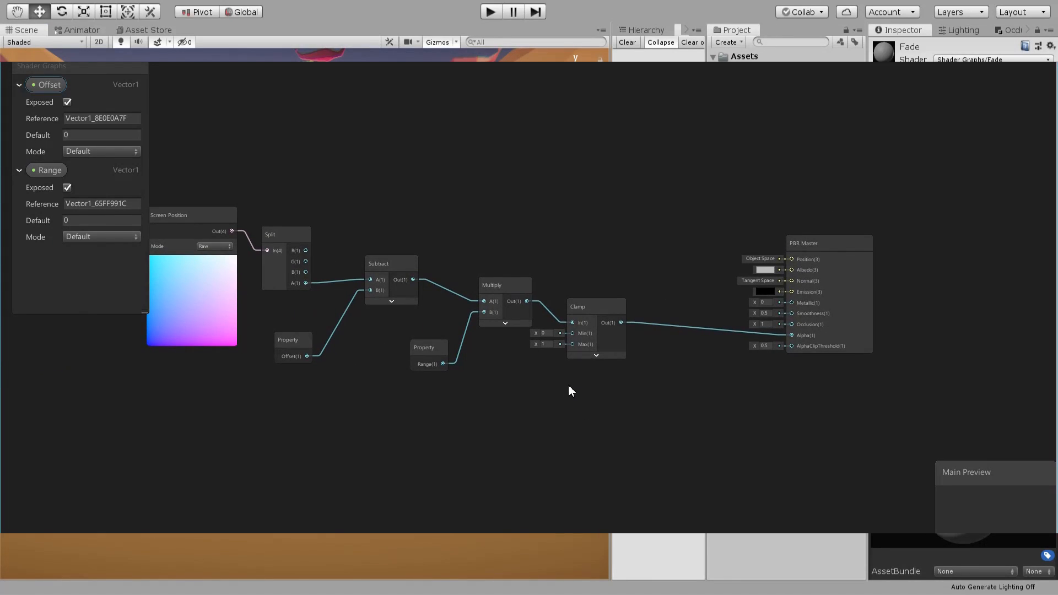
Set the Clamp maximum to 2 and add a Gradient Noise node fed by a Screen Position node
right_click(569, 390)
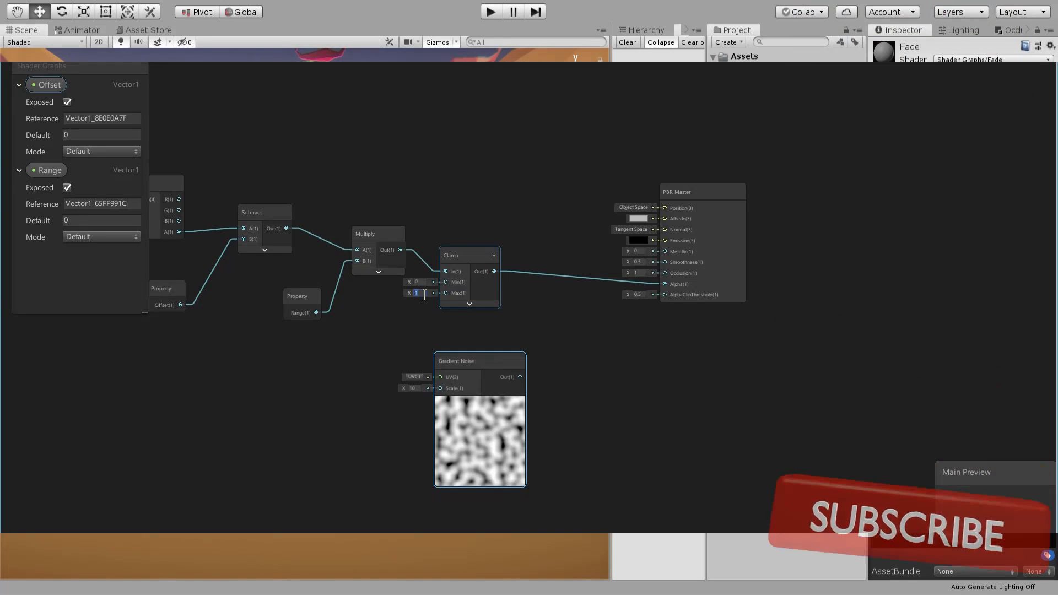
type("2")
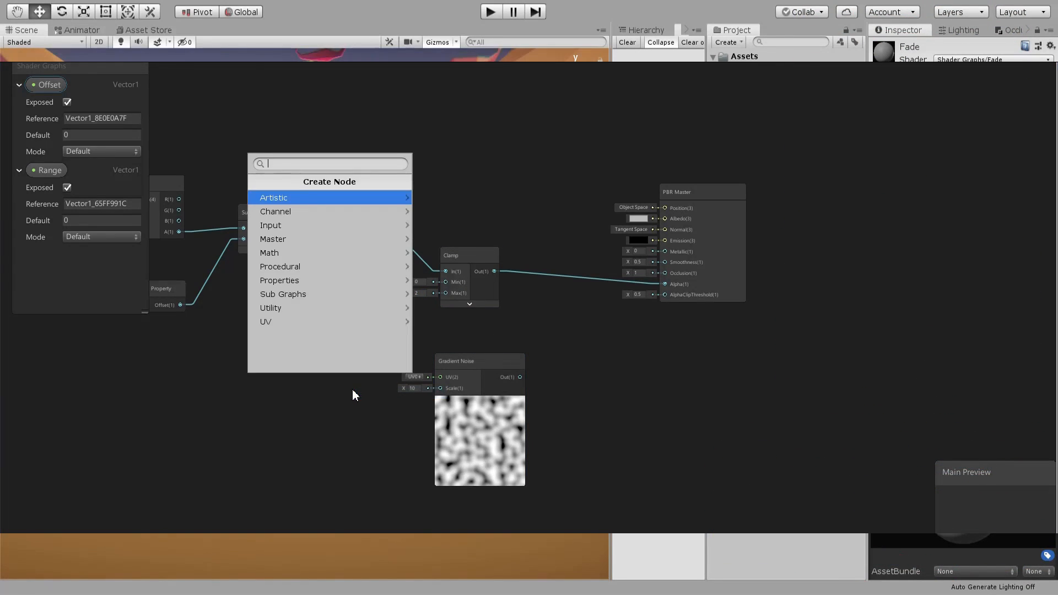
type("scr")
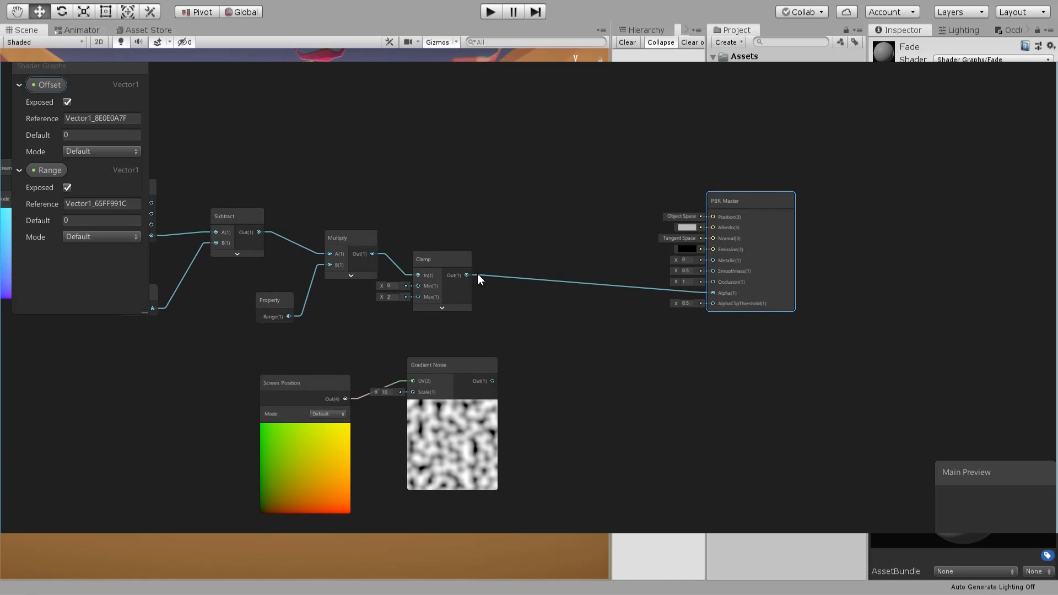
type("s")
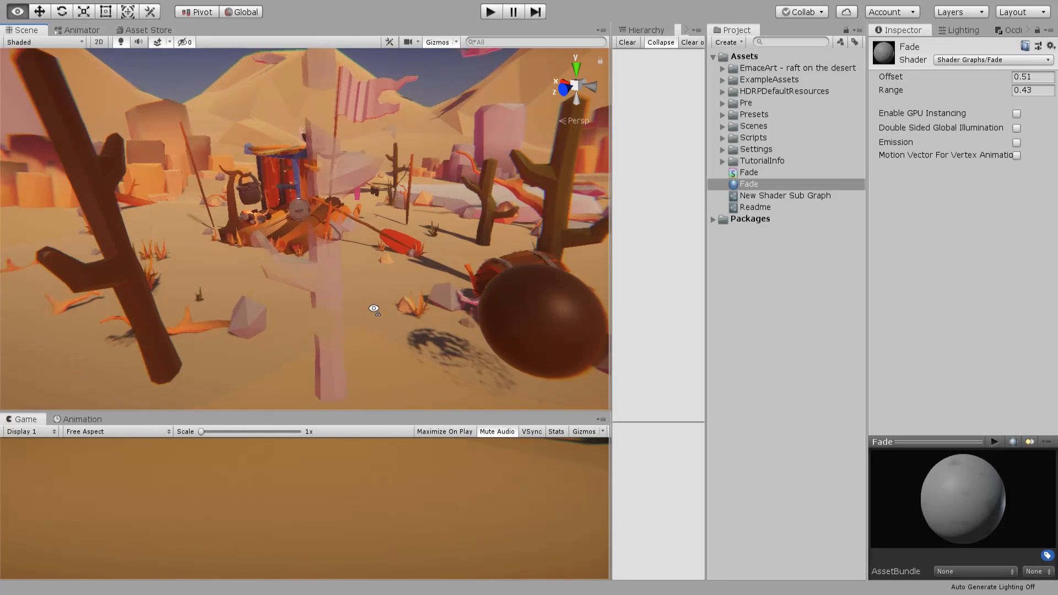
left_click_drag(374, 309, 343, 287)
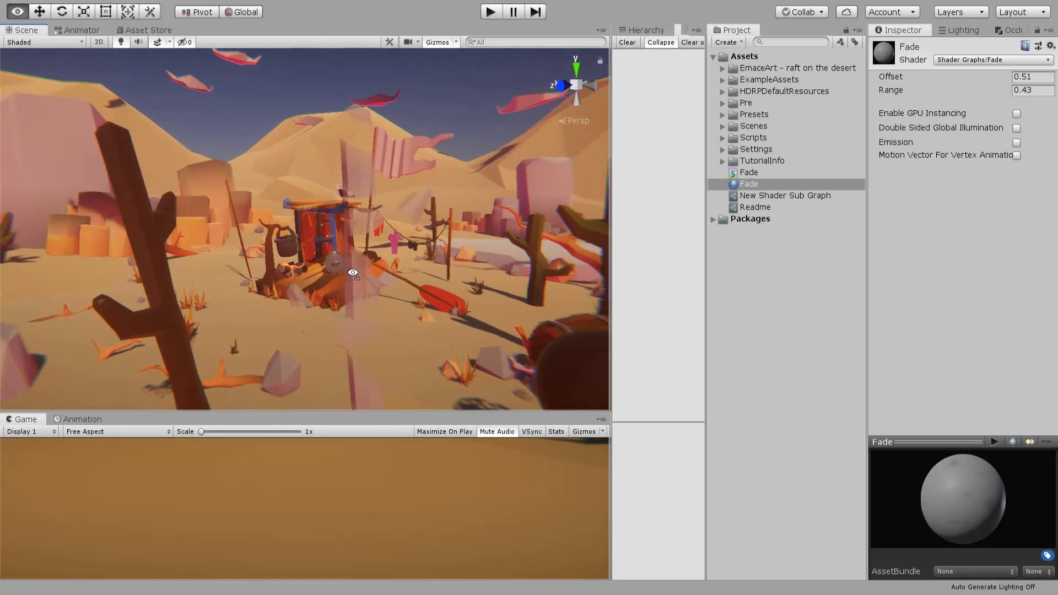
left_click_drag(352, 272, 425, 299)
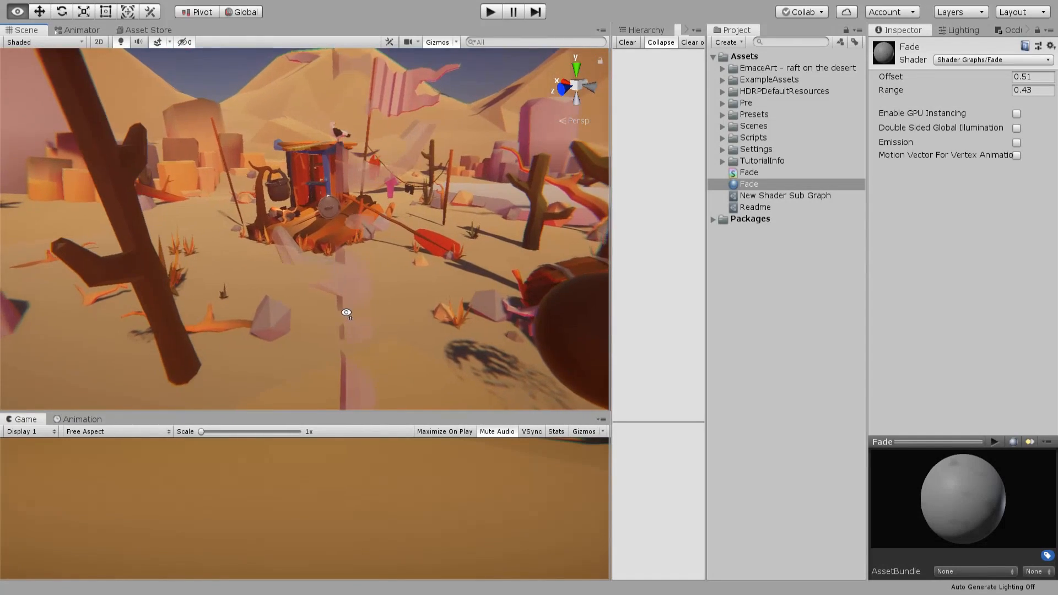
left_click_drag(346, 312, 346, 290)
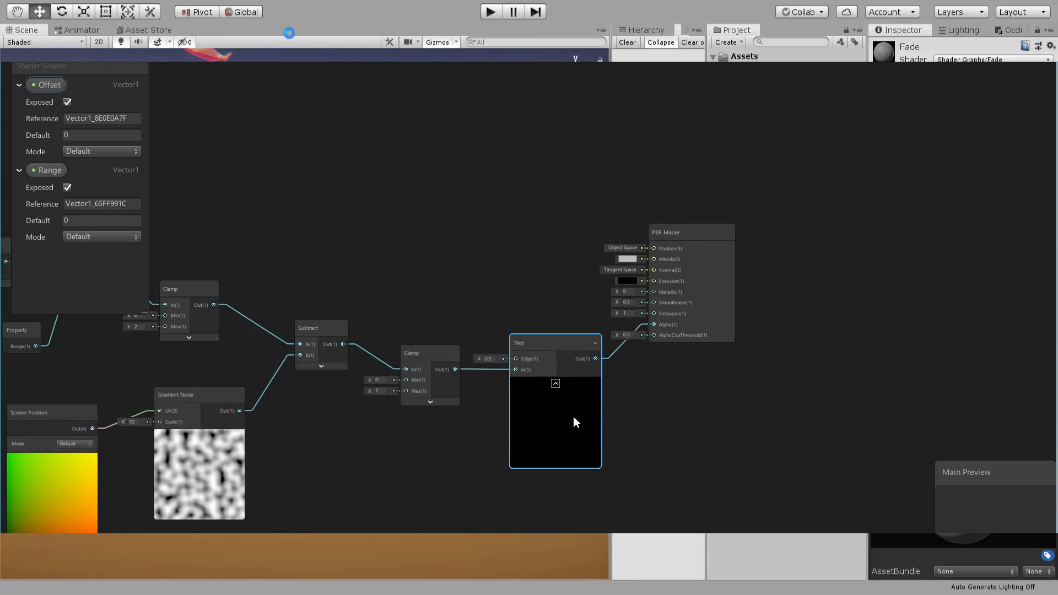
Wire the noise-subtracted, stepped value into Alpha and check the patchy cactus dissolve in the scene
left_click_drag(575, 422, 514, 401)
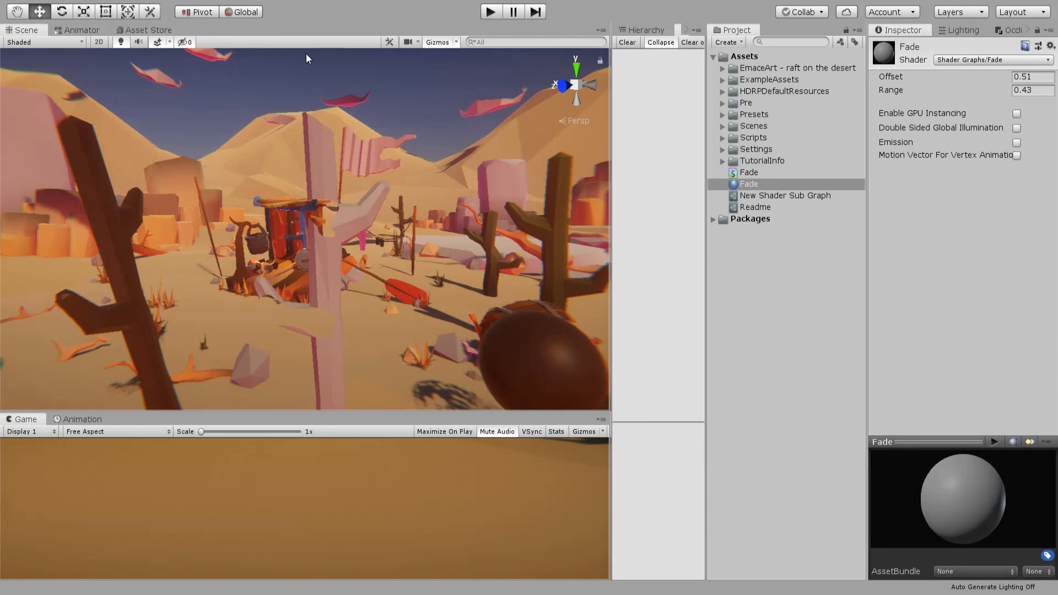
mouse_move(283, 500)
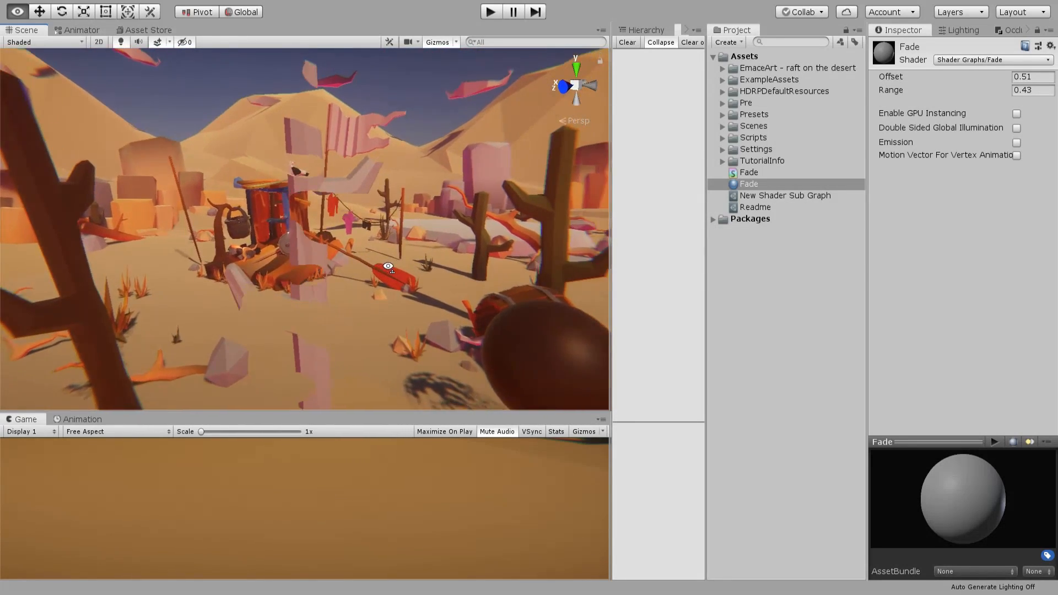
left_click_drag(388, 264, 373, 250)
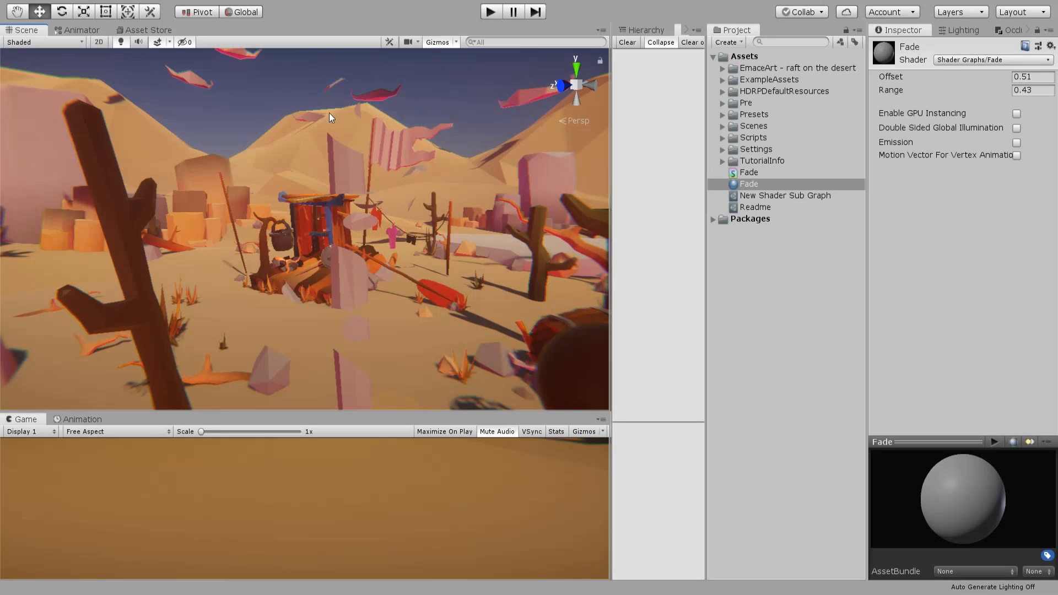
mouse_move(350, 80)
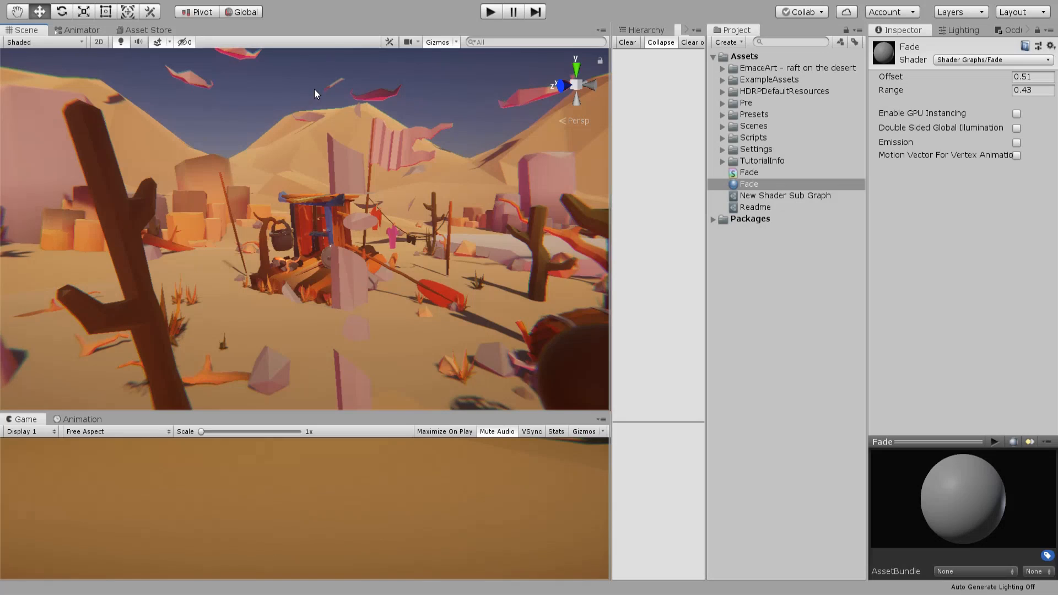
mouse_move(341, 371)
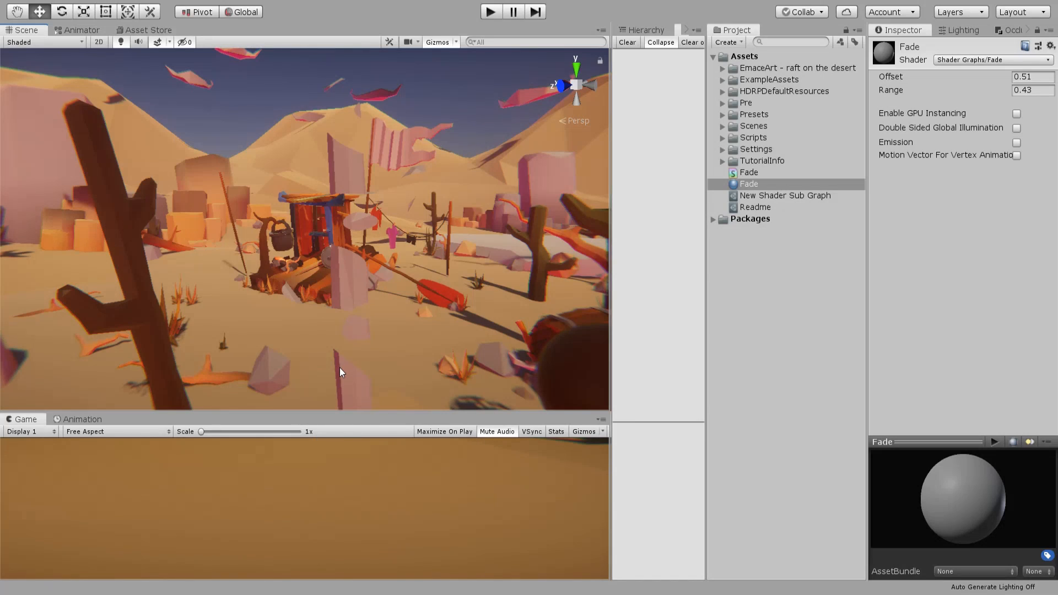
mouse_move(362, 138)
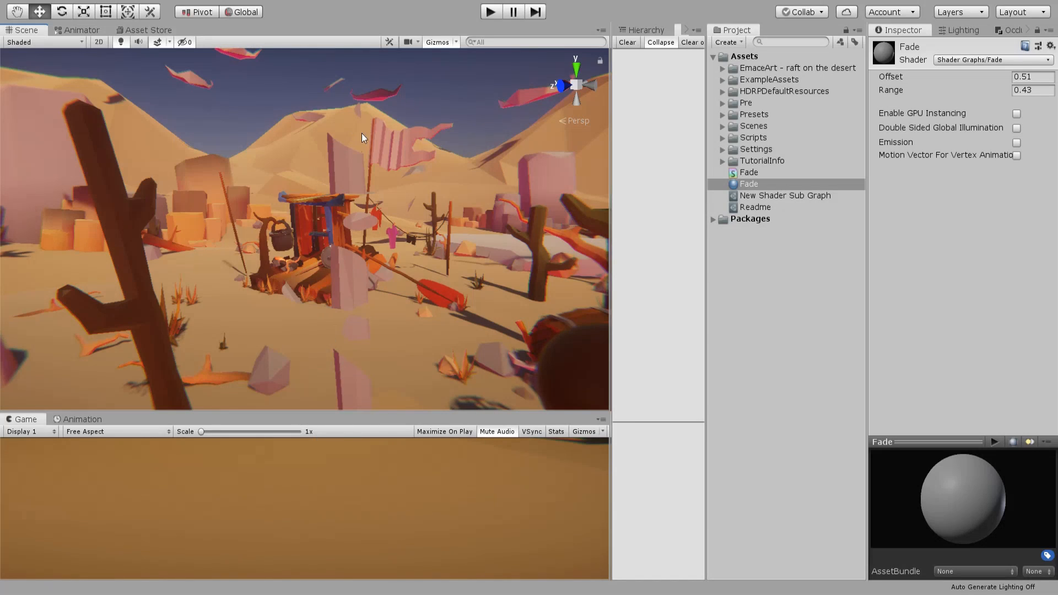
mouse_move(362, 114)
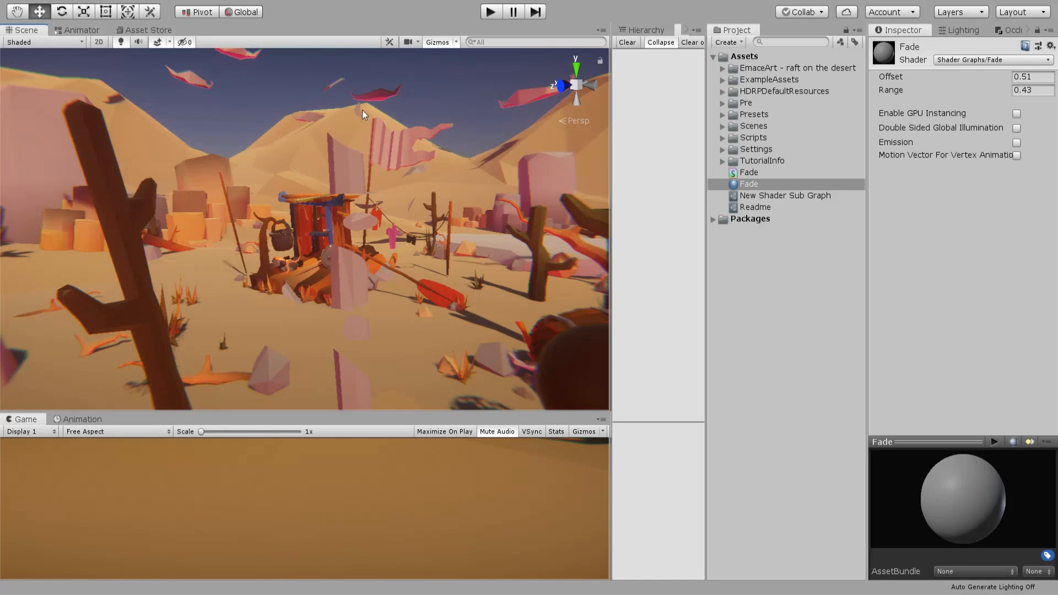
mouse_move(221, 223)
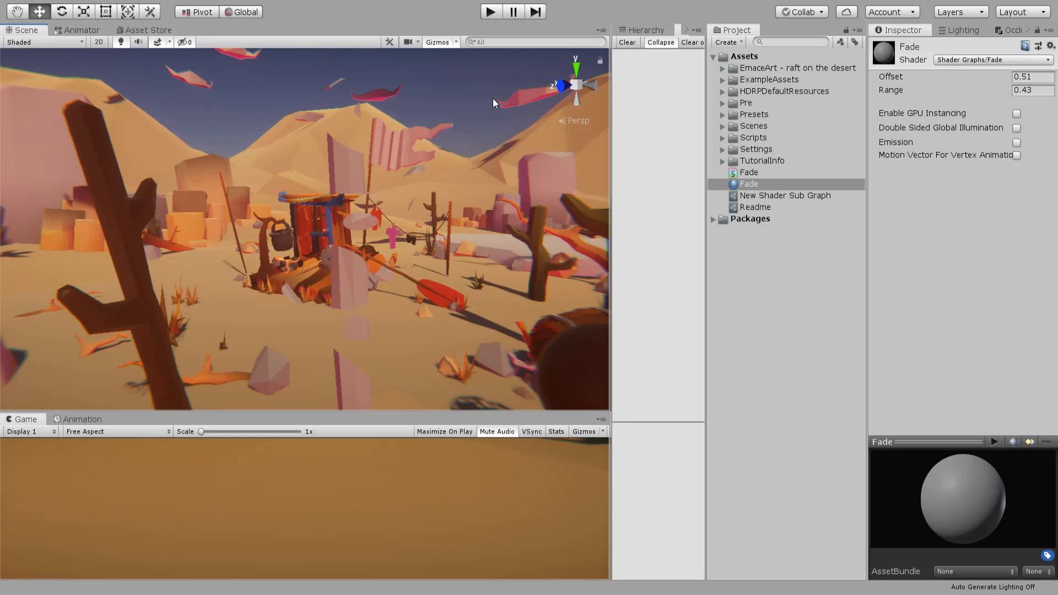
mouse_move(412, 210)
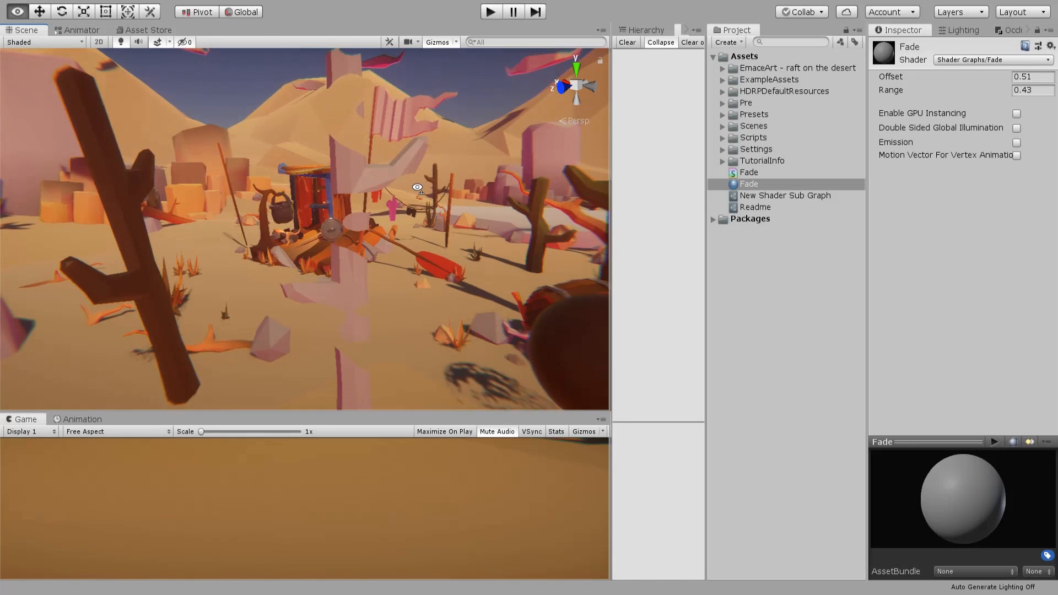
double_click(747, 184)
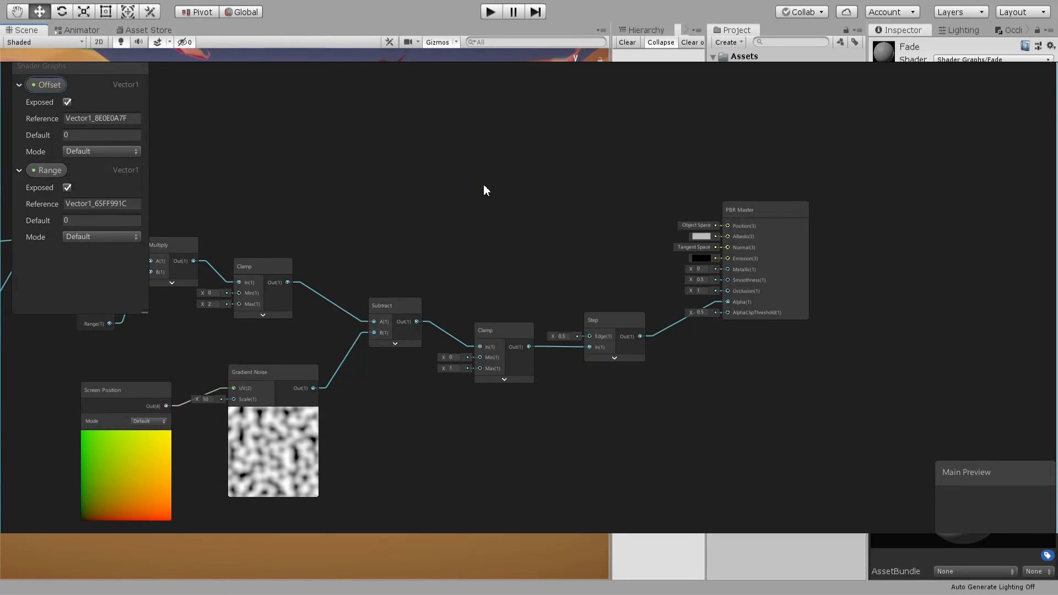
type("tri")
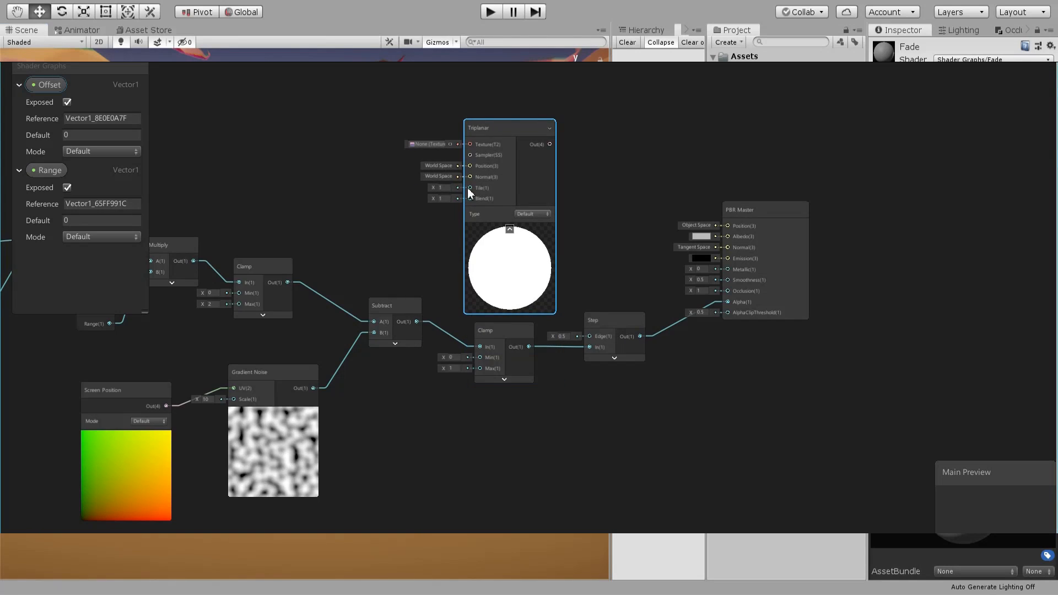
mouse_move(457, 197)
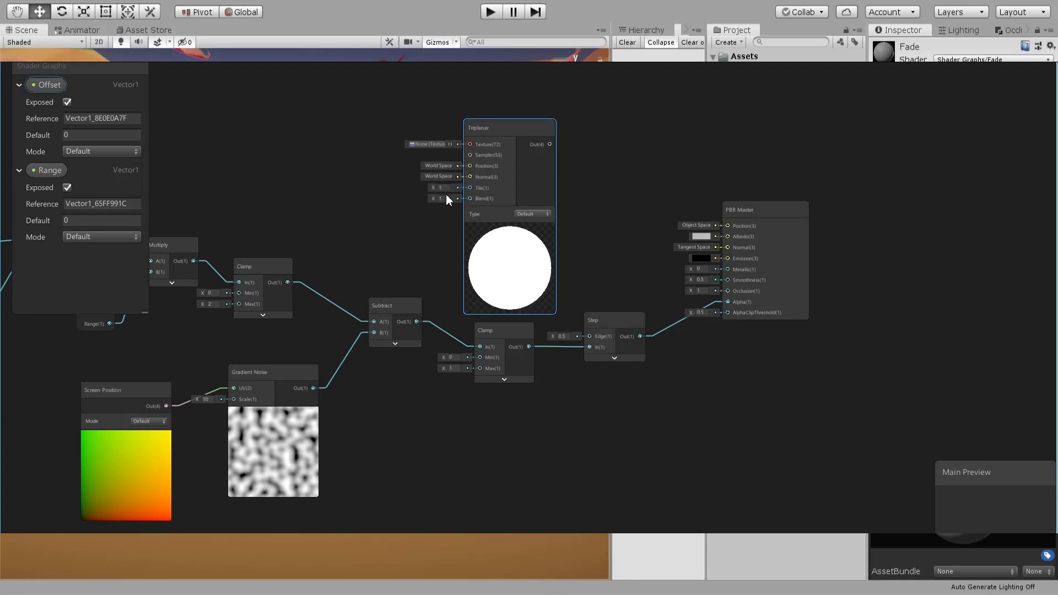
left_click_drag(509, 127, 482, 114)
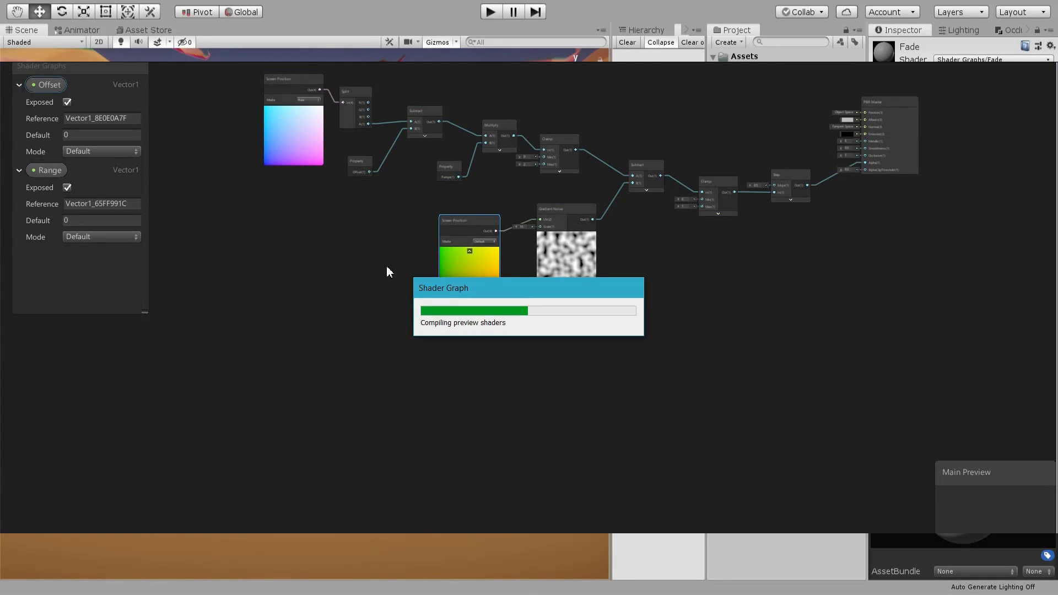
Add a Tiling And Offset node and a Vector4 property 'Tiling n Offset', split into Vector 2 nodes for tiling and offset
right_click(471, 255)
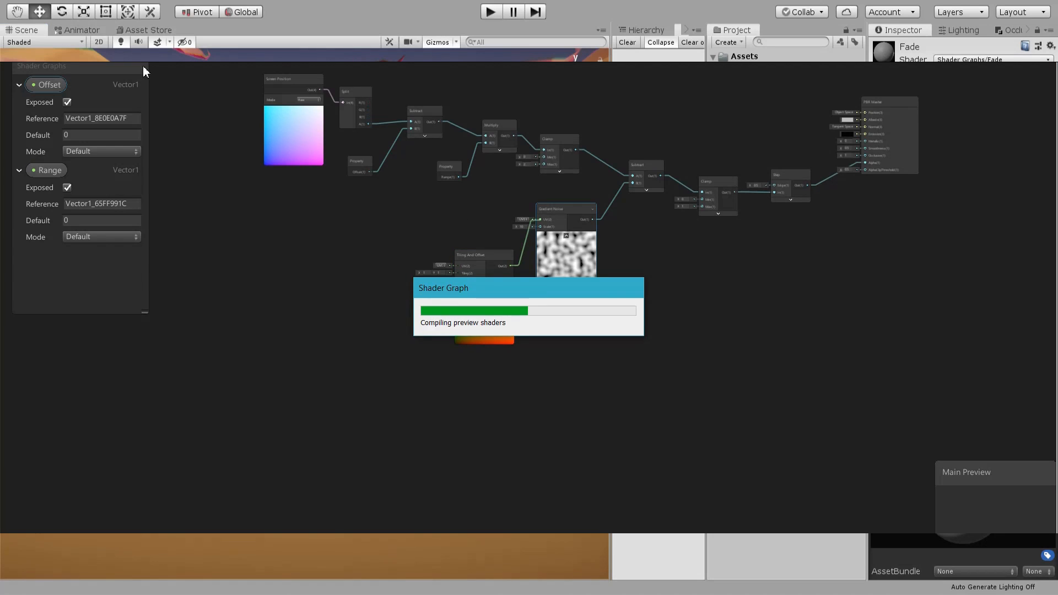
left_click(139, 65)
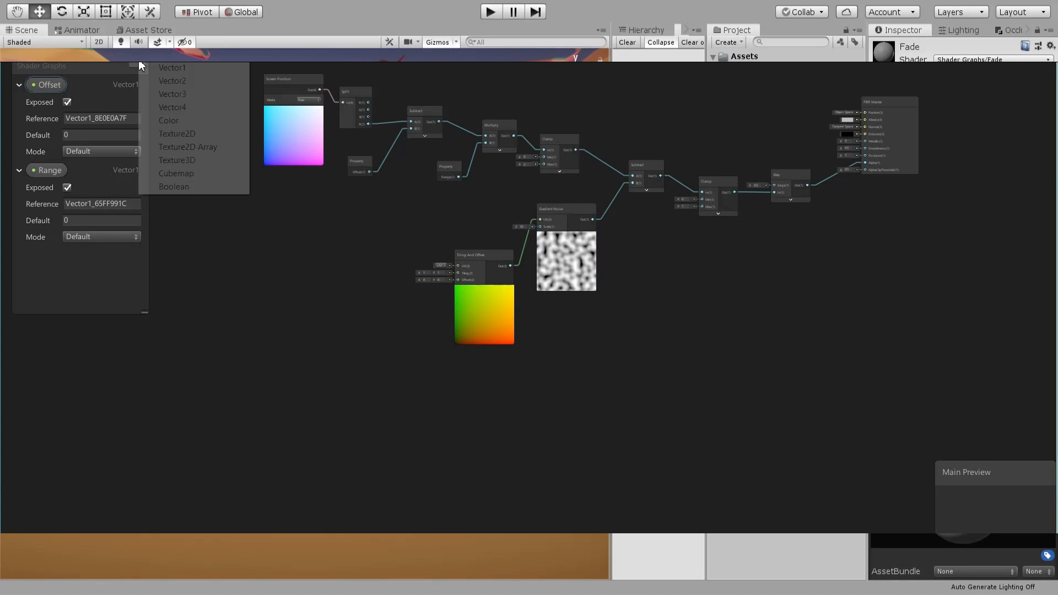
left_click(172, 107)
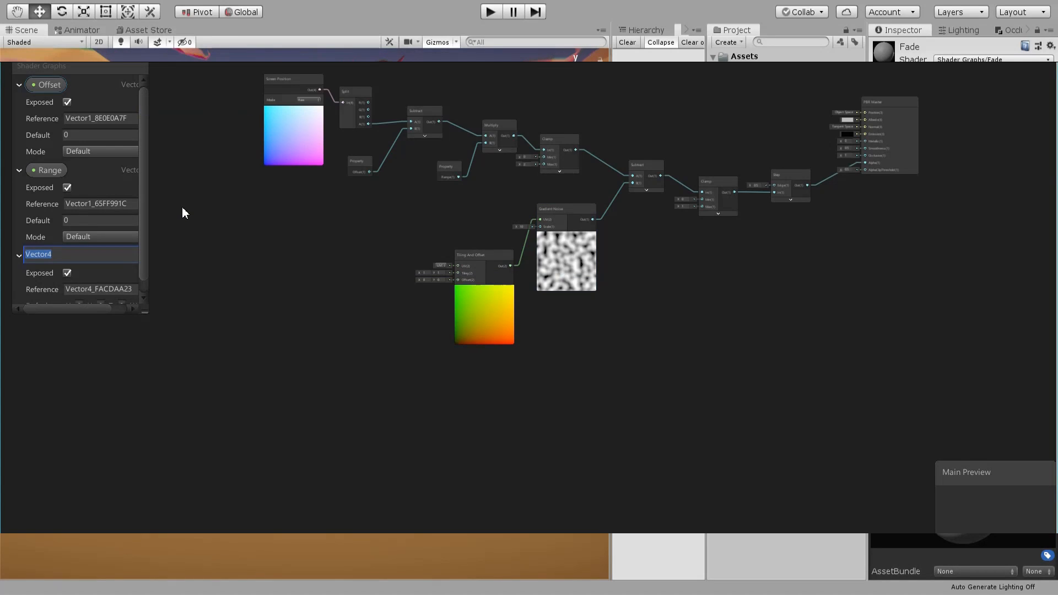
type("Tiling n")
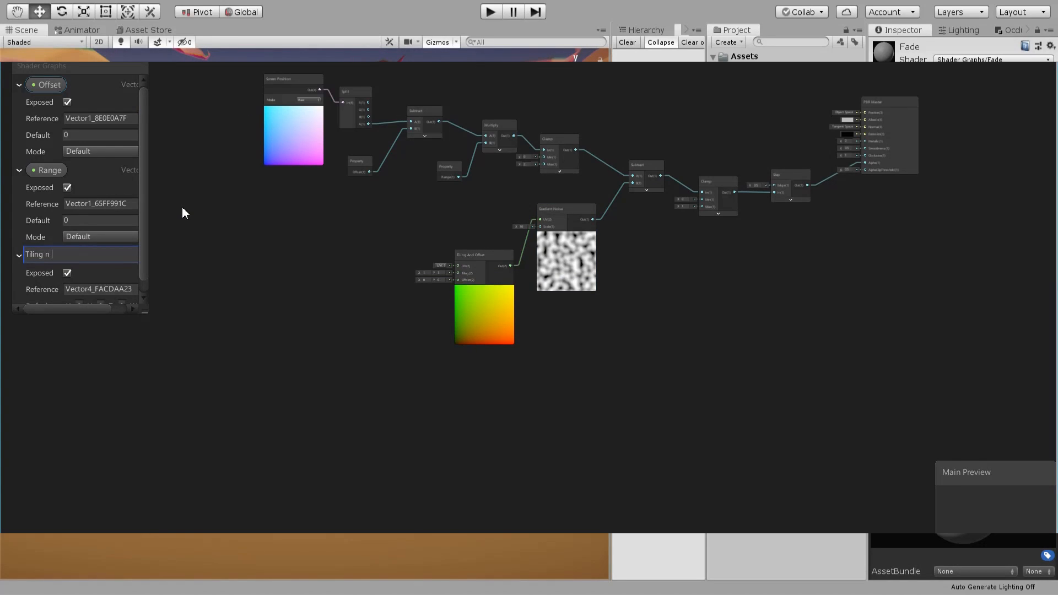
type("Offset")
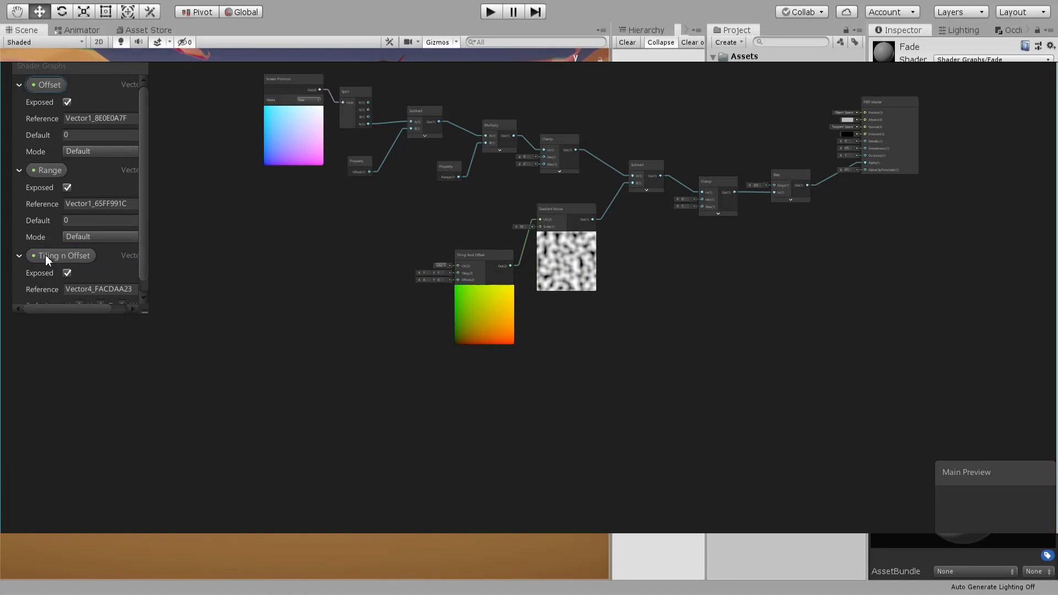
left_click(61, 254)
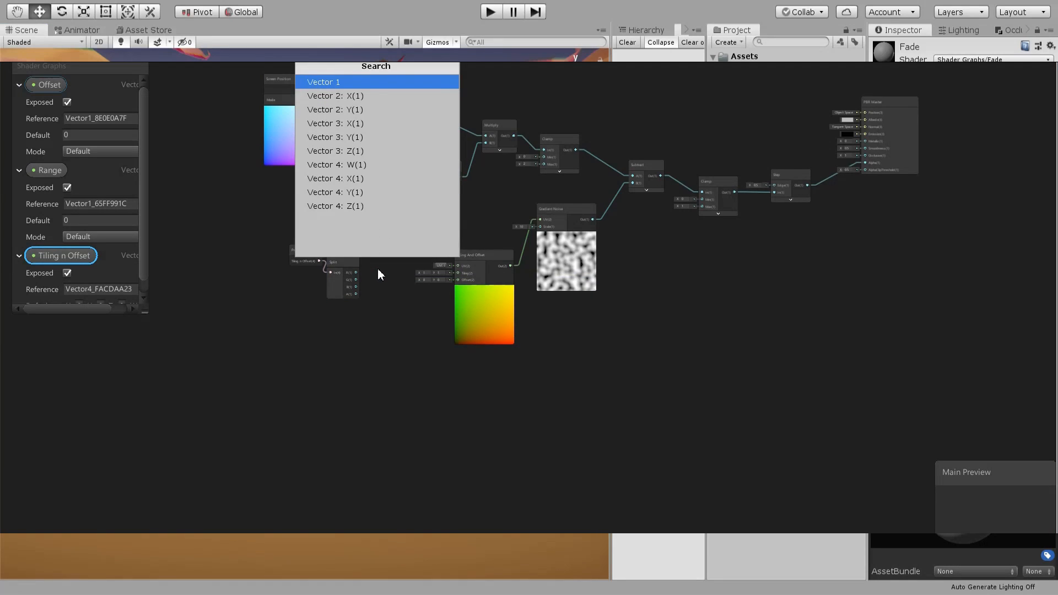
left_click(324, 81)
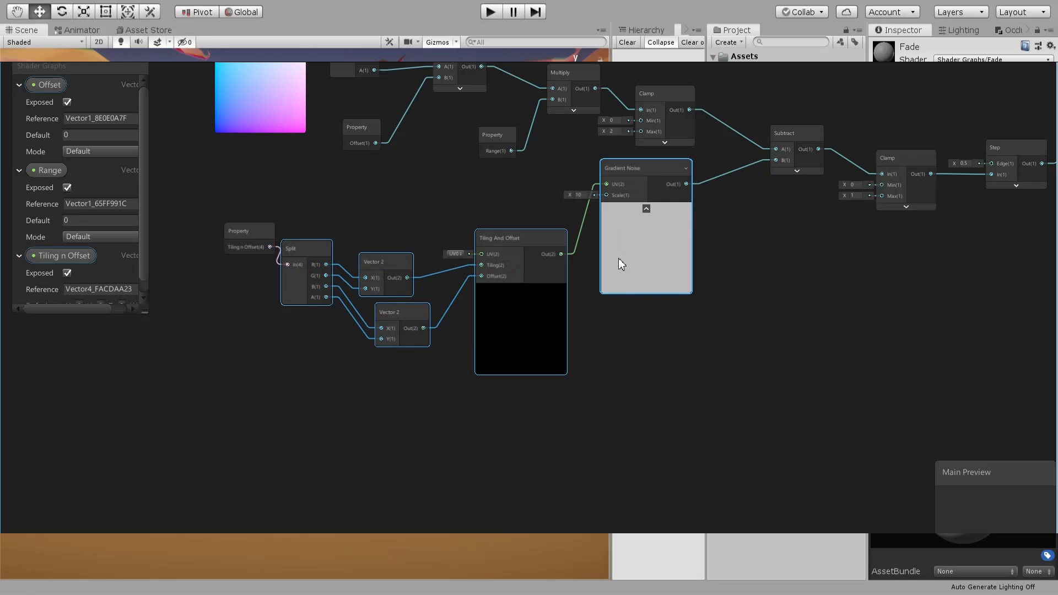
Convert the selected noise nodes into a sub-graph saved as 'Noise Sub'
right_click(619, 263)
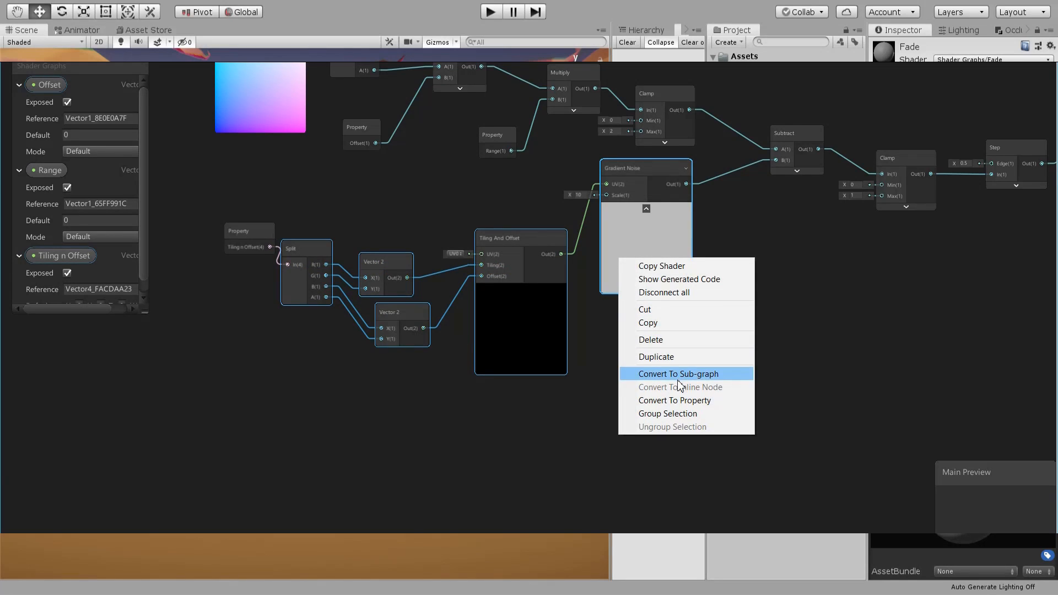
left_click(678, 373)
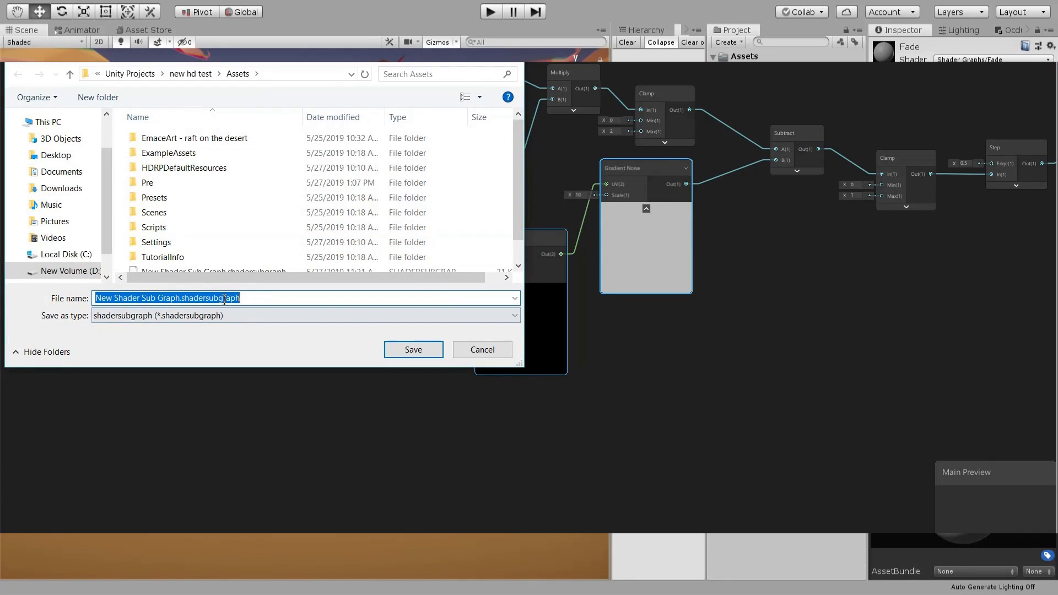
type("Noise")
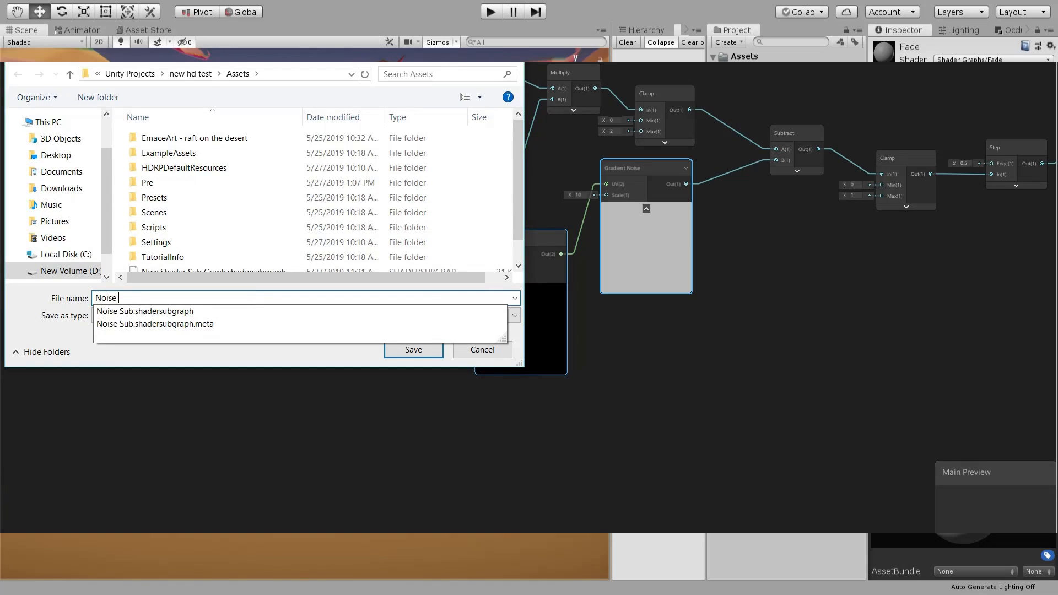
type("Sub")
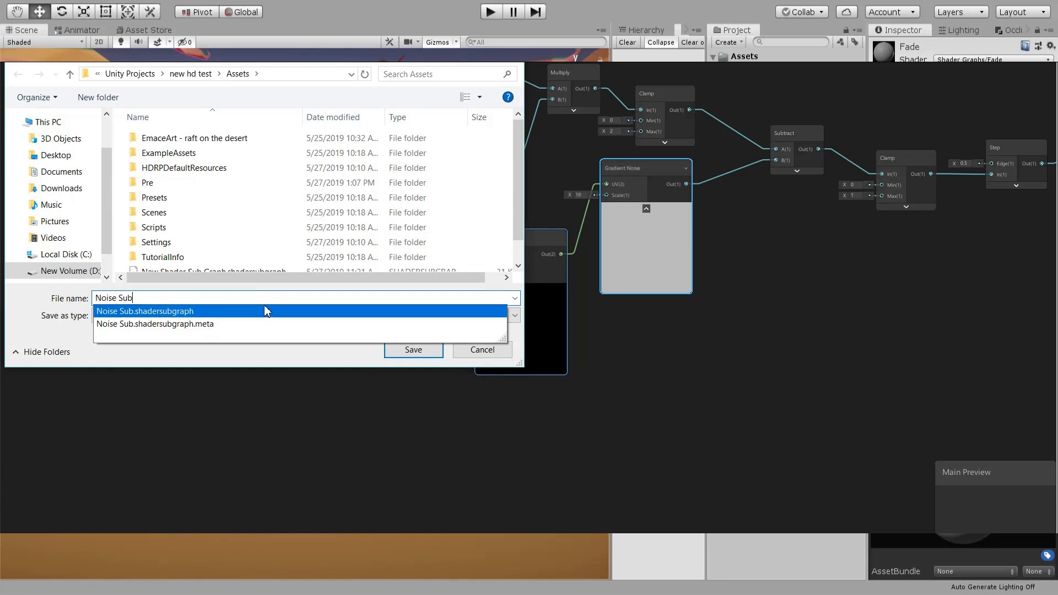
left_click(143, 311)
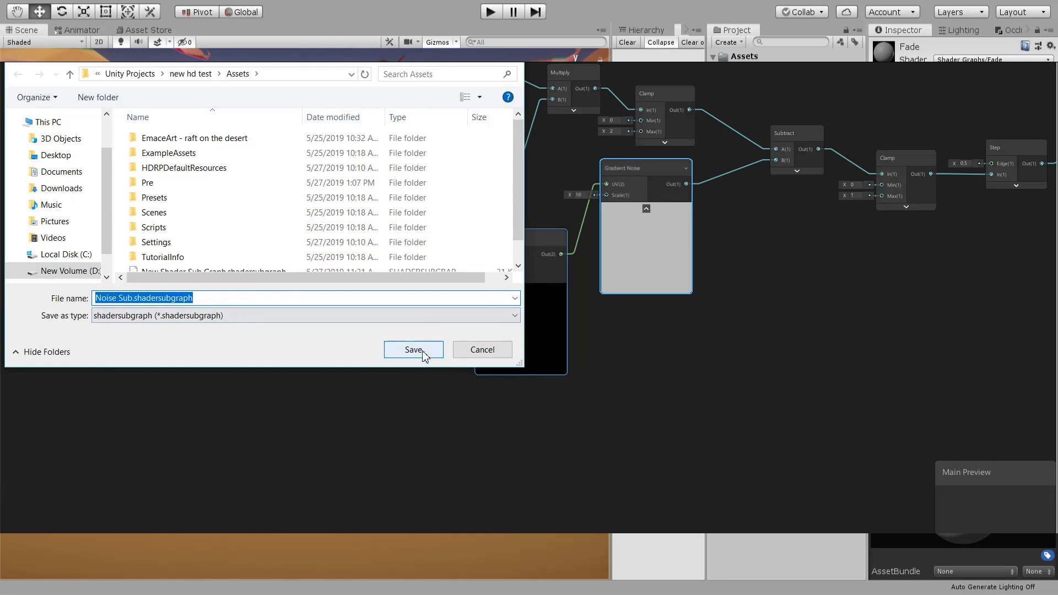
left_click(412, 350)
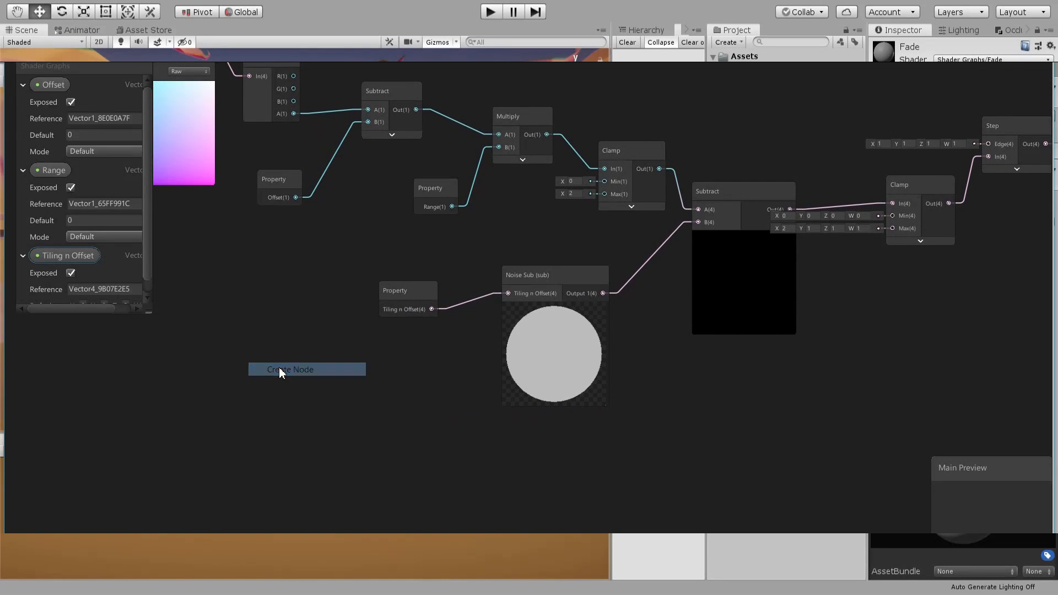
Add a world-space Position node and move it aside
left_click(290, 369)
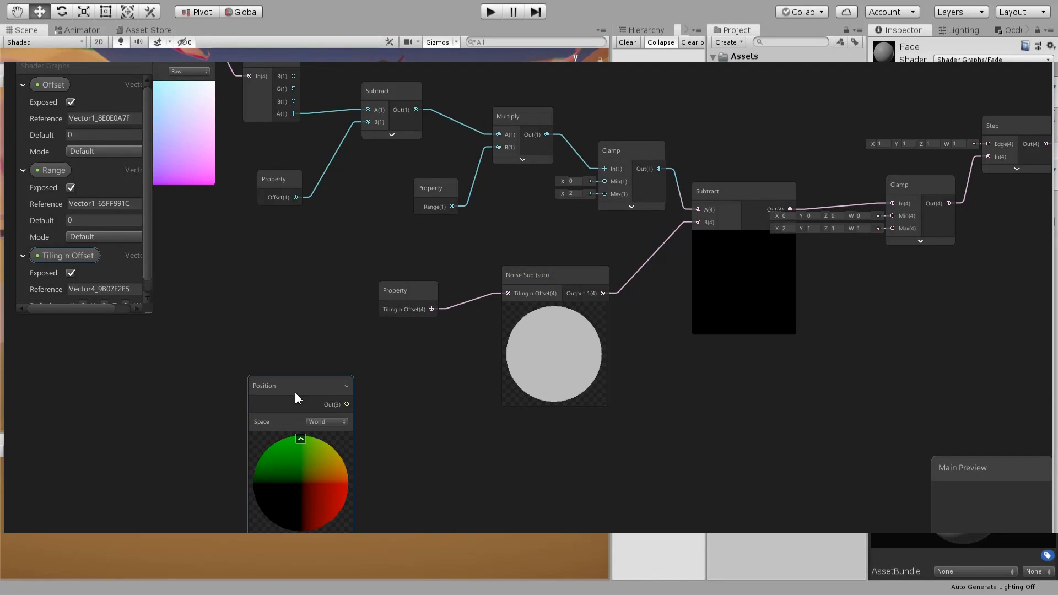
left_click_drag(299, 386, 245, 366)
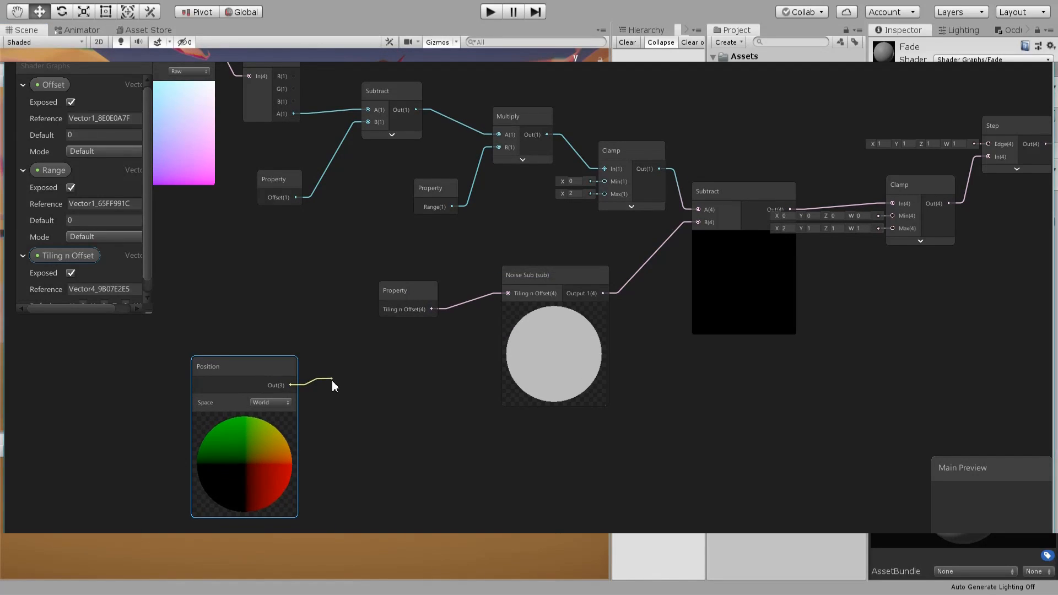
Add a Split after Position and wire its channels into three Vector 2 nodes
type("s")
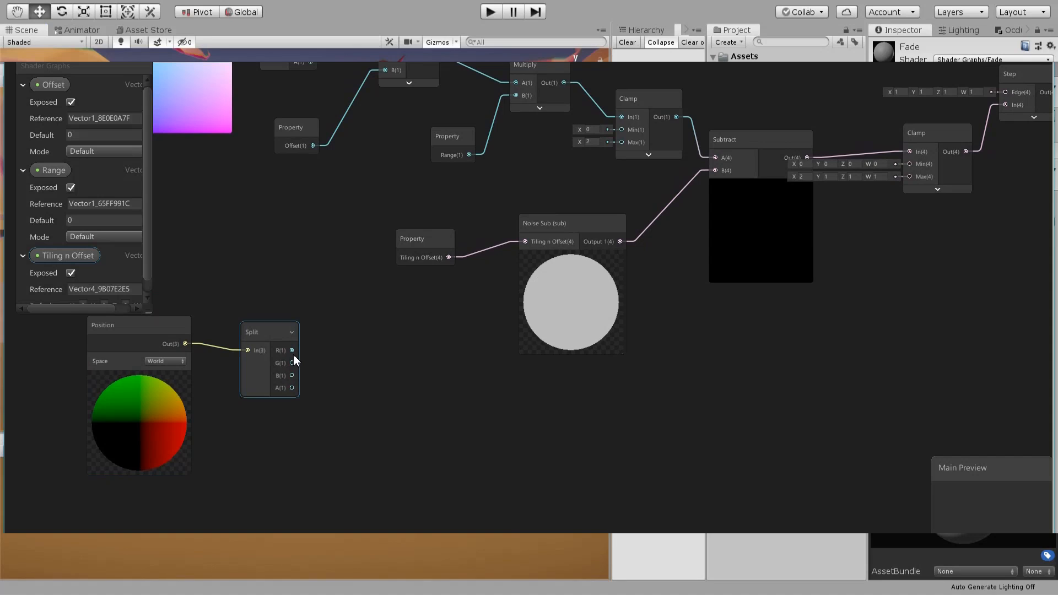
left_click_drag(291, 349, 344, 353)
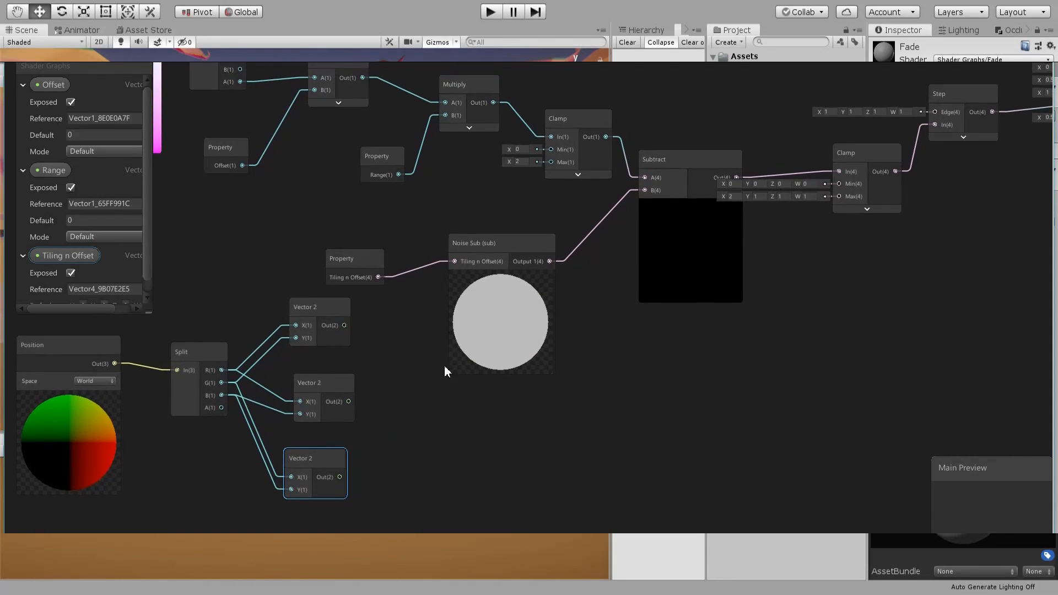
Add a Vector2 blackboard property named 'UV' to the Noise Sub sub-graph
left_click(499, 243)
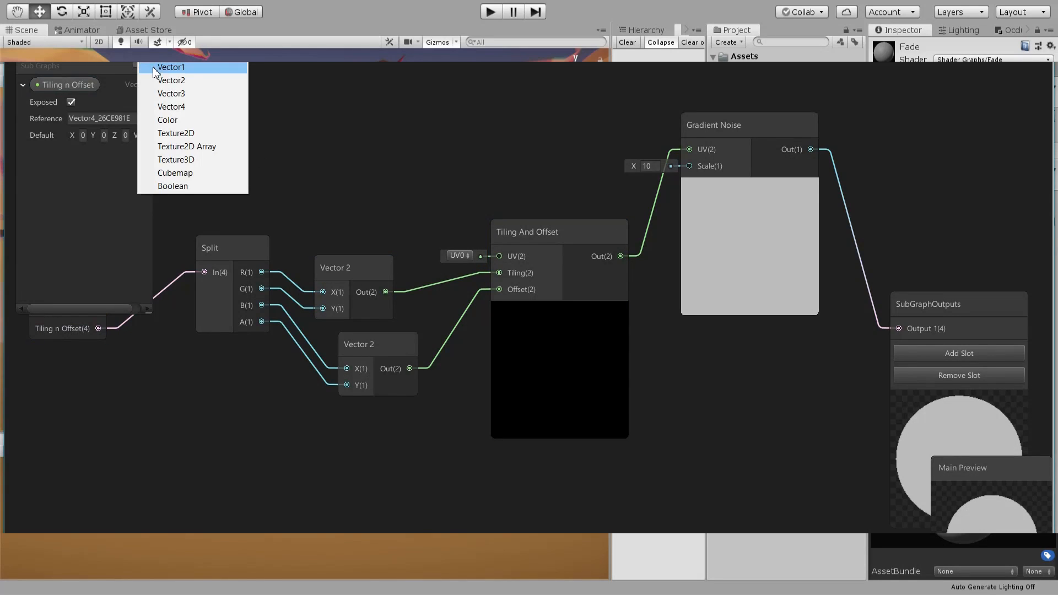
left_click(171, 79)
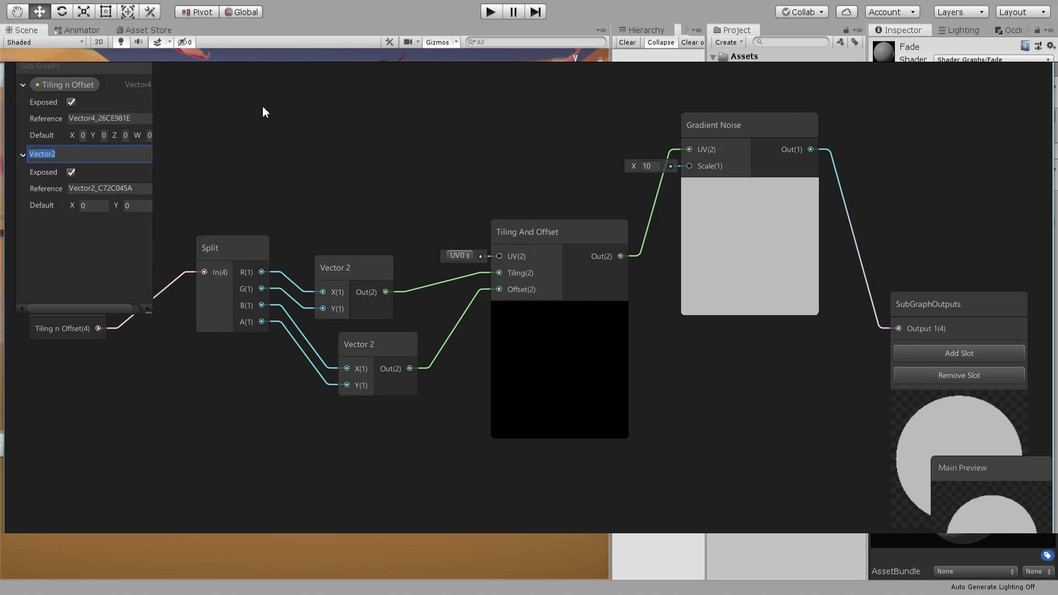
type("UV")
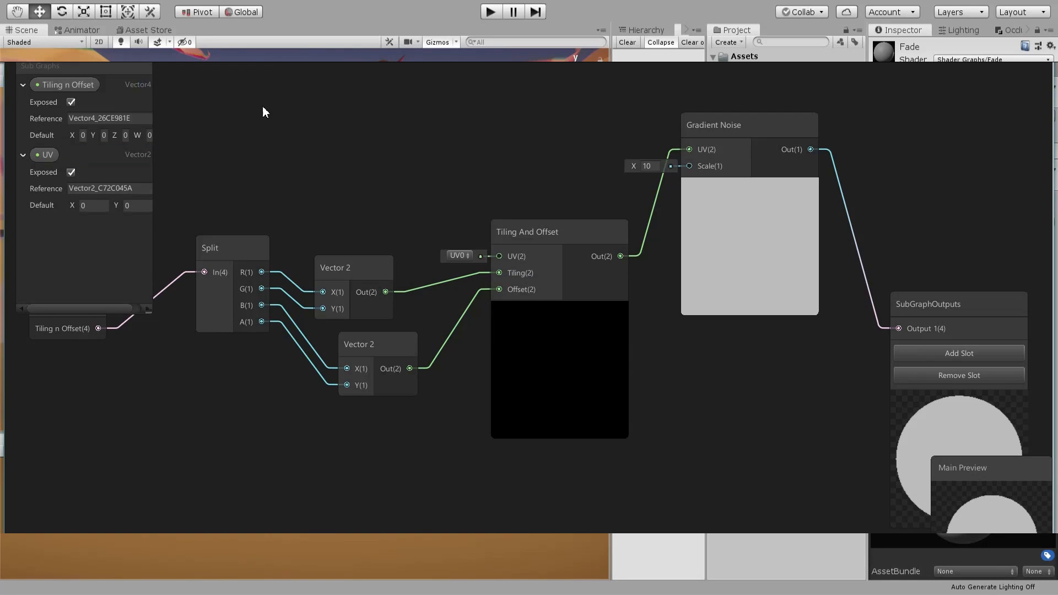
left_click(48, 154)
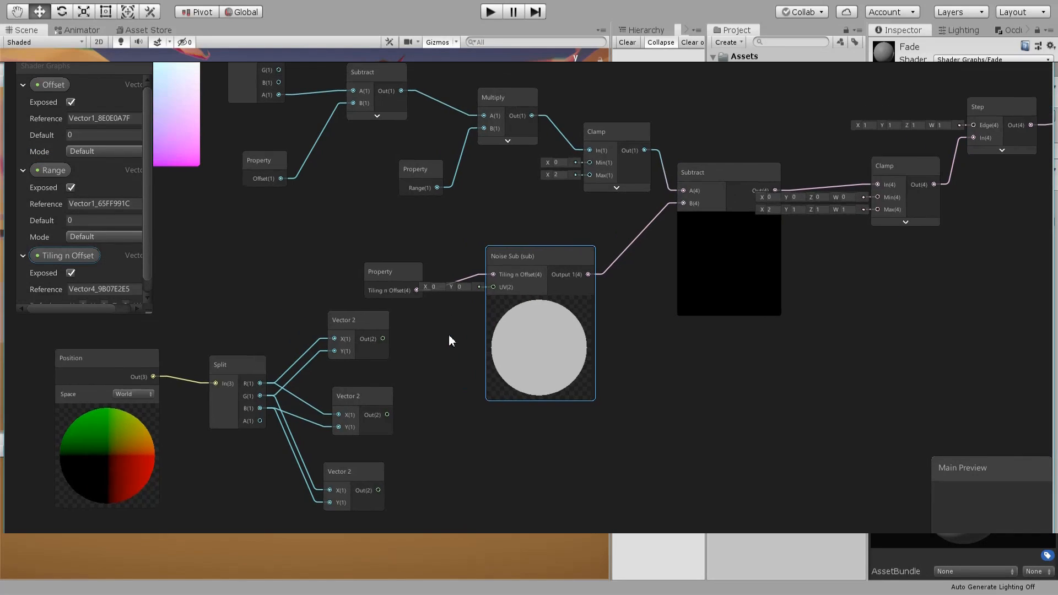
Connect each Vector 2 axis pair to a Noise Sub UV input with tiling 1
left_click_drag(540, 256, 575, 271)
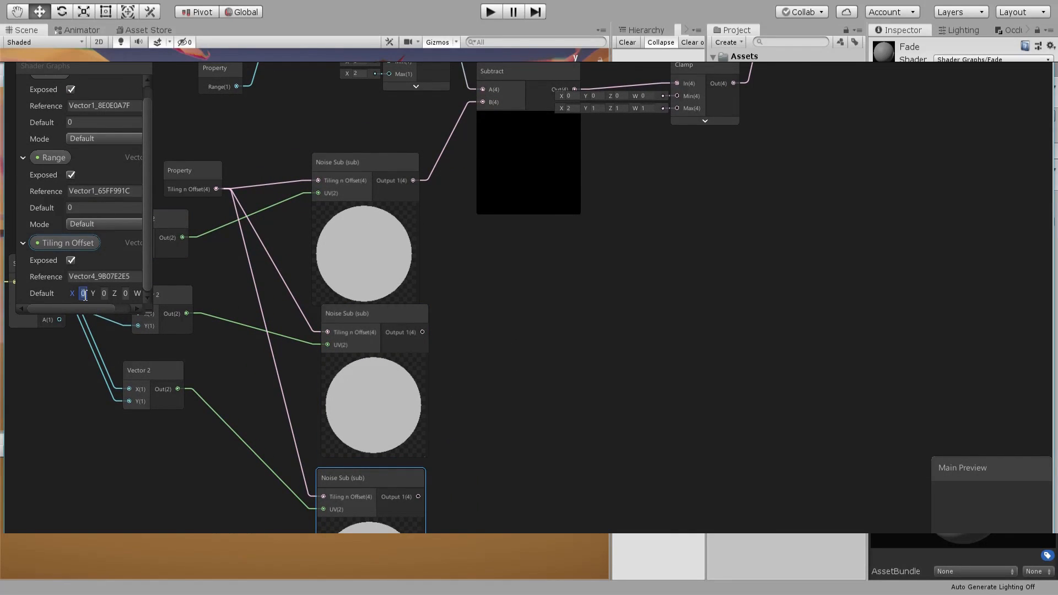
type("1")
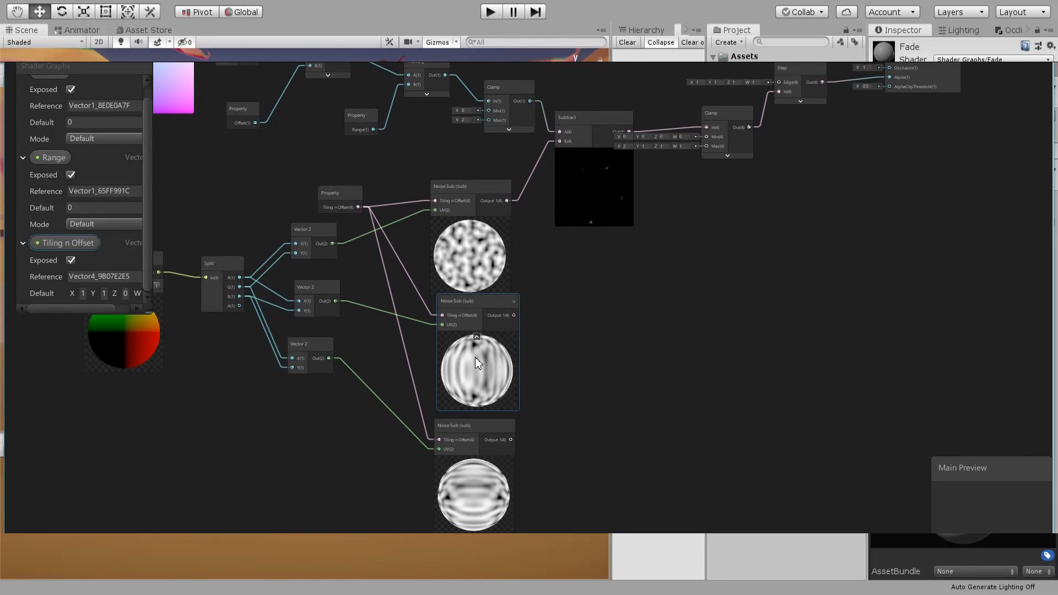
mouse_move(583, 162)
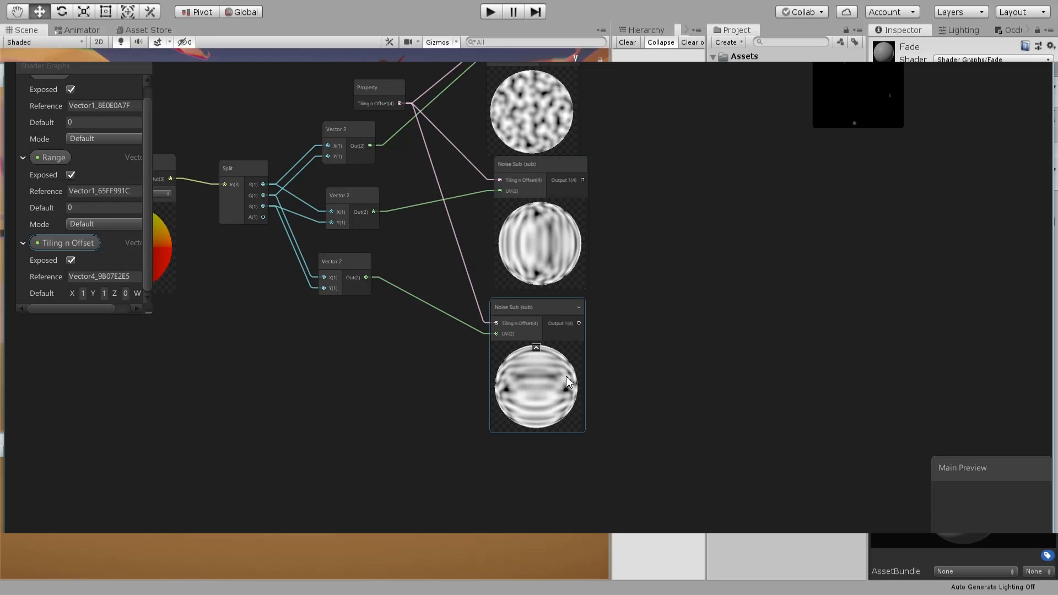
mouse_move(508, 256)
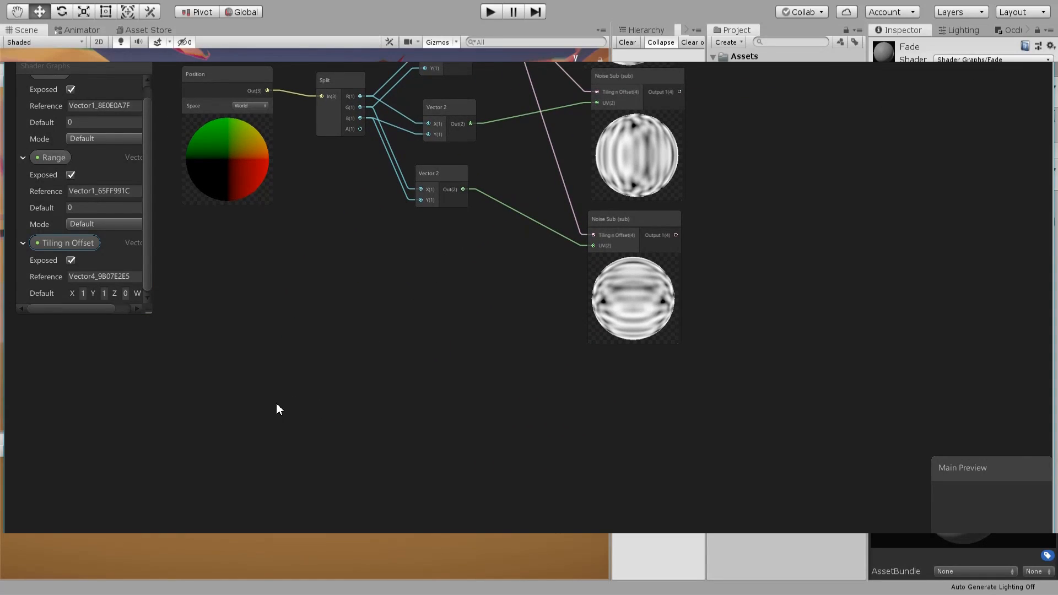
Add a Normal Vector, Split it and sum its R, G, B components with Add nodes
right_click(279, 407)
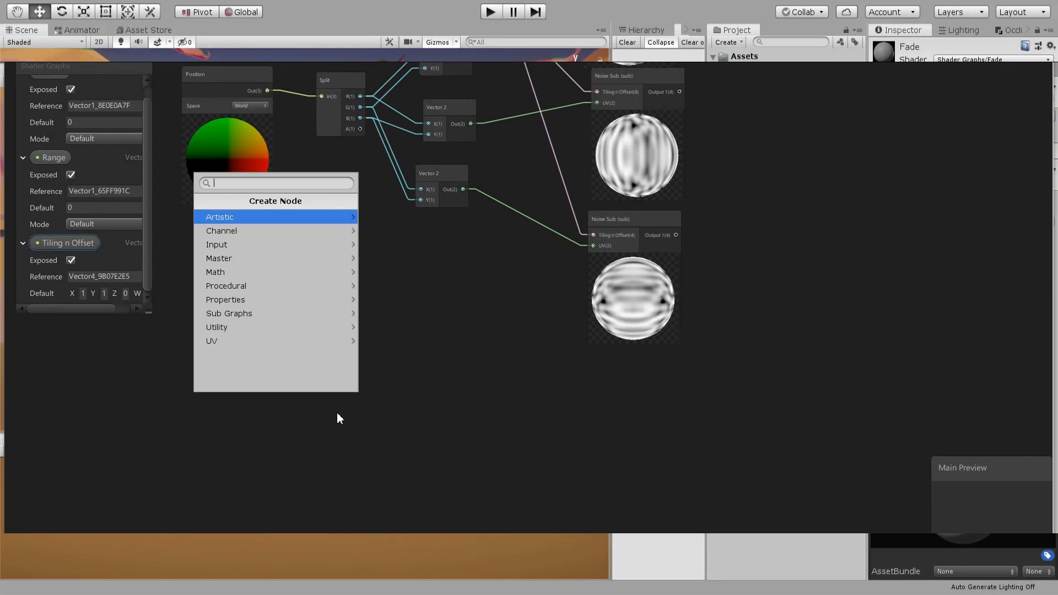
type("norm")
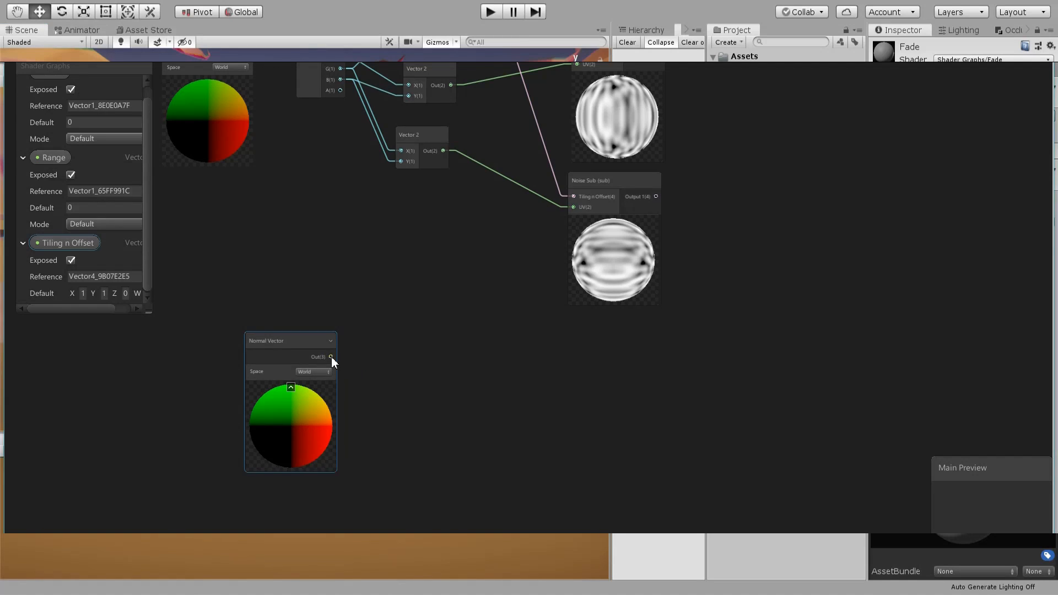
type("spl")
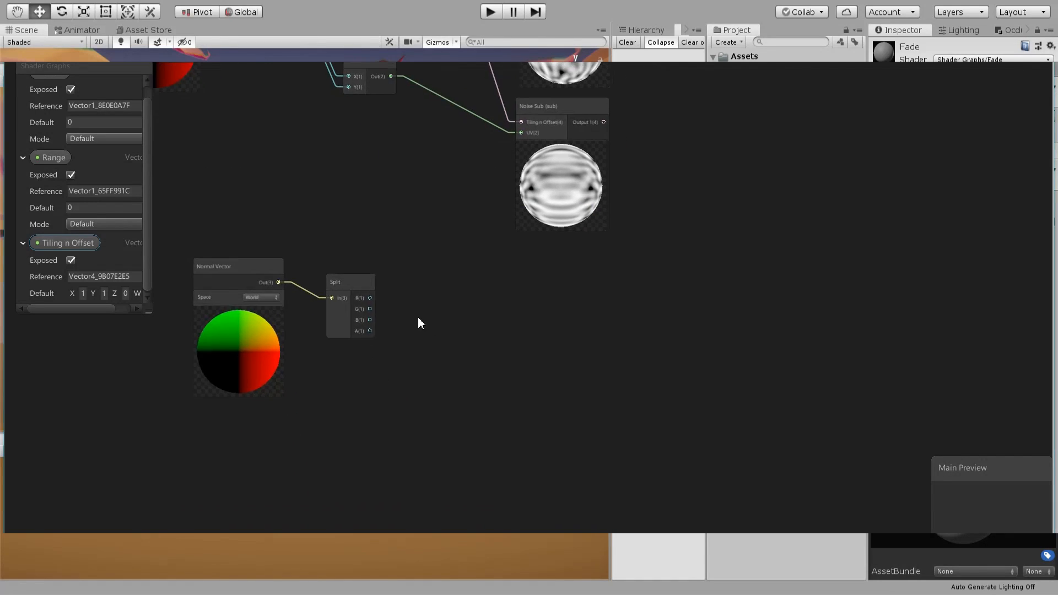
left_click_drag(370, 297, 411, 299)
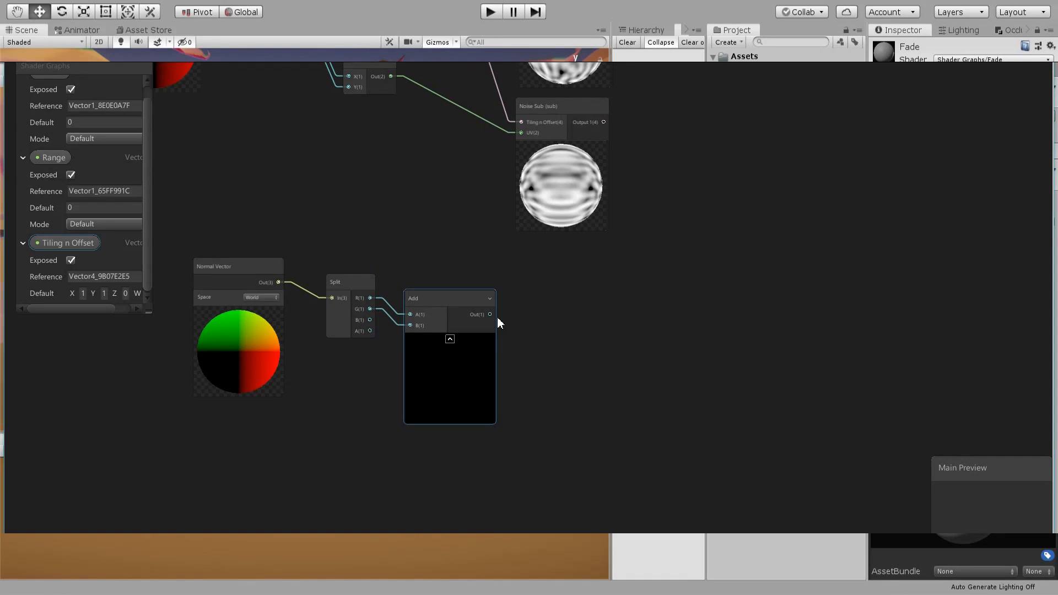
type("a")
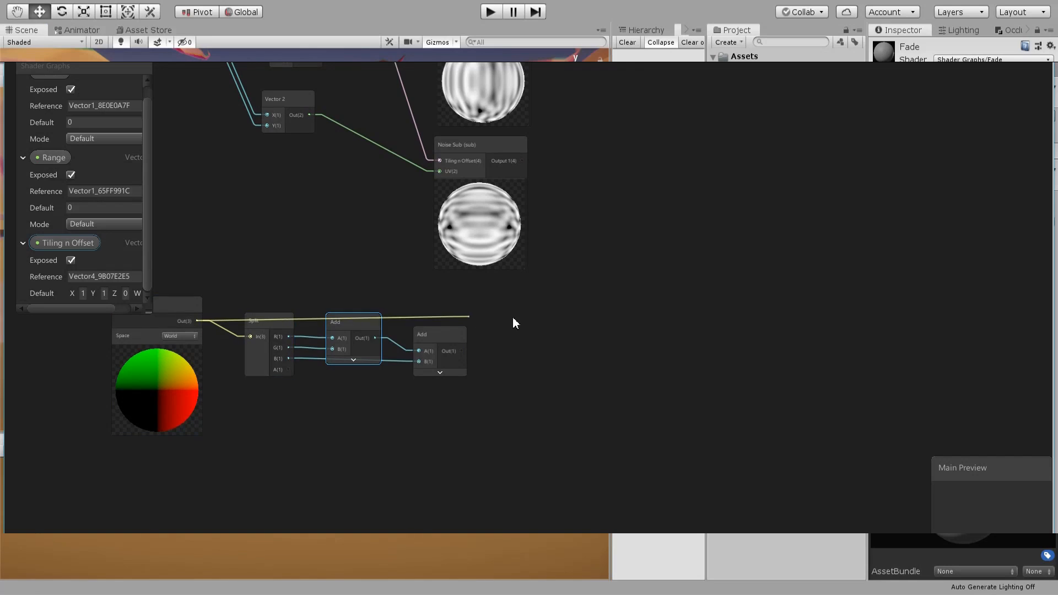
Divide the world normal by the component sum to get the blend weights
type("divi")
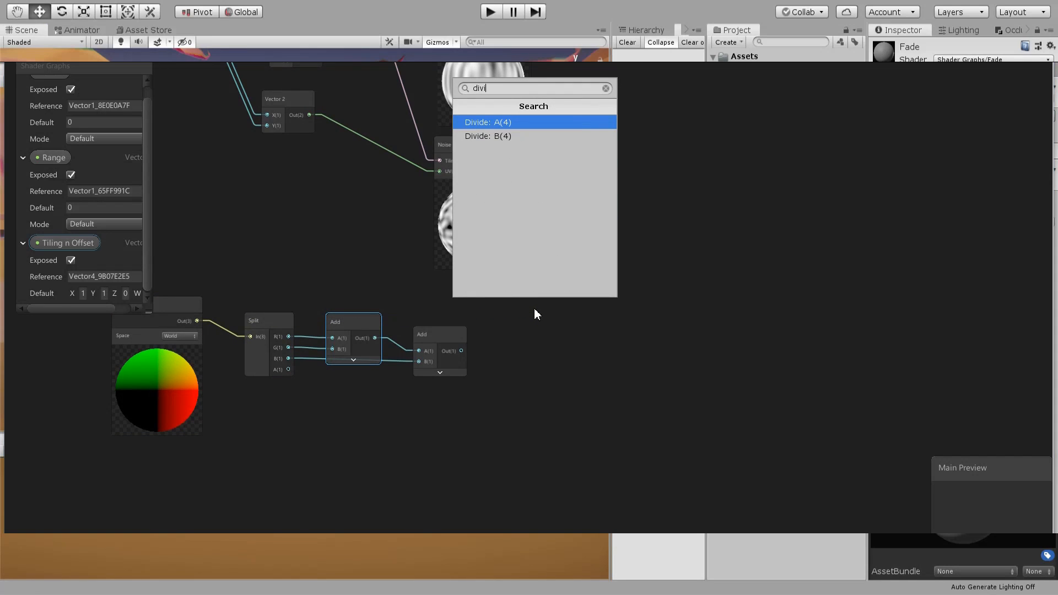
left_click(487, 123)
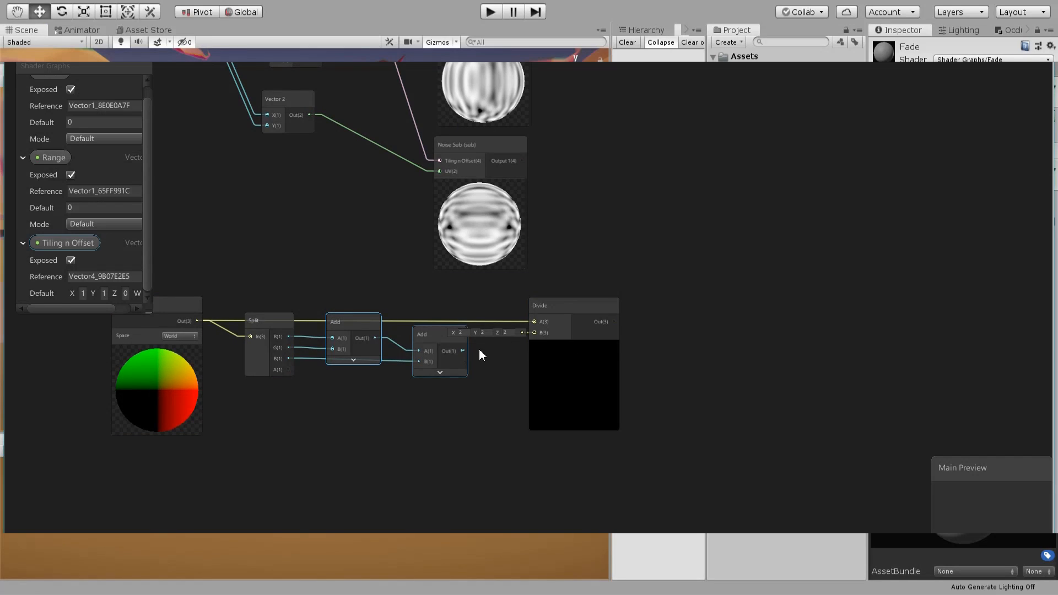
left_click_drag(462, 350, 543, 331)
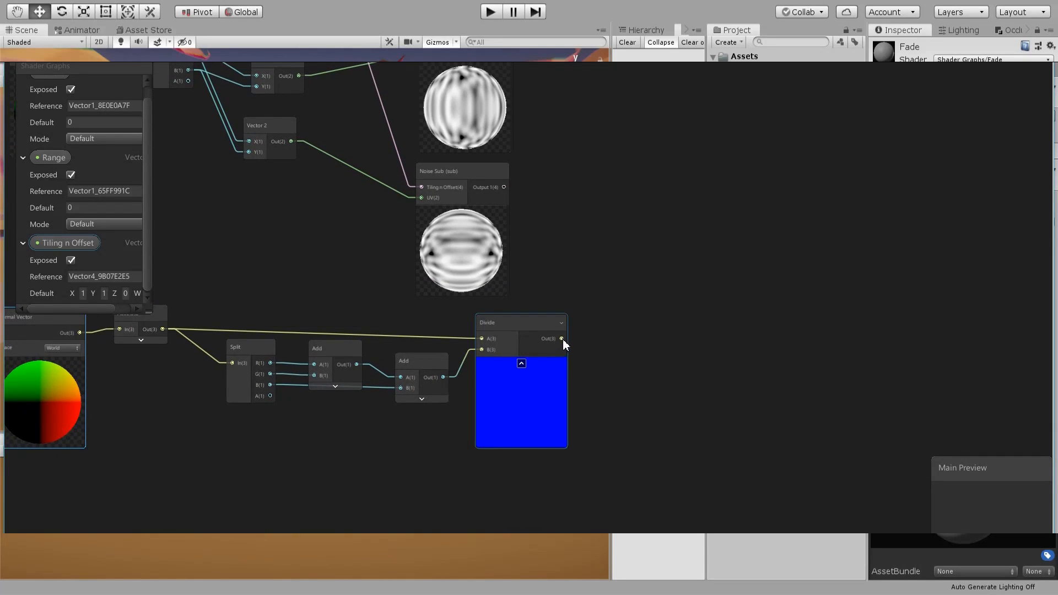
Split the blend weights and multiply each Noise Sub output by its weight channel
type("spl")
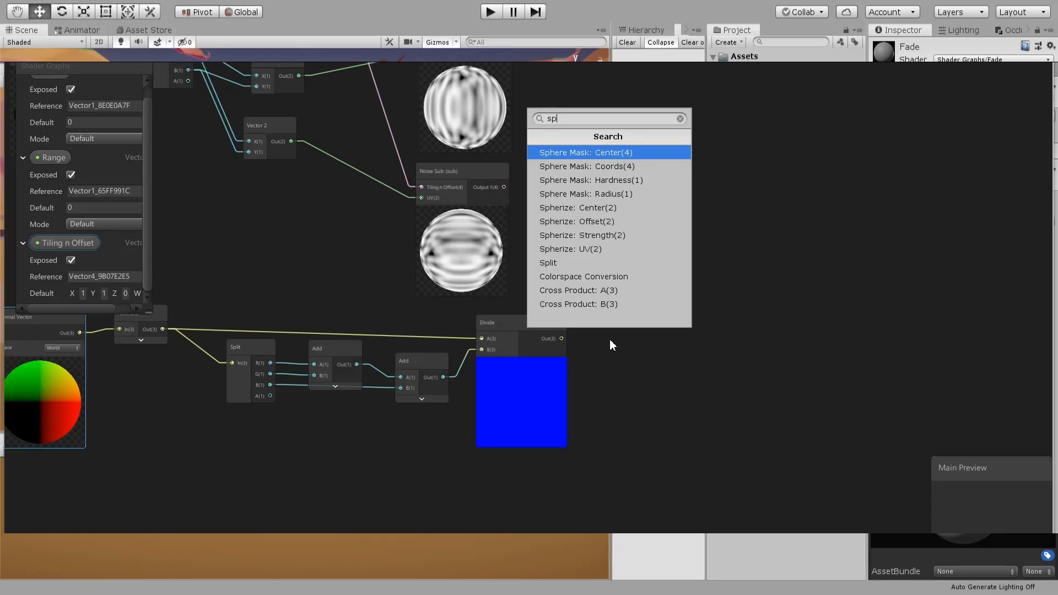
left_click(547, 262)
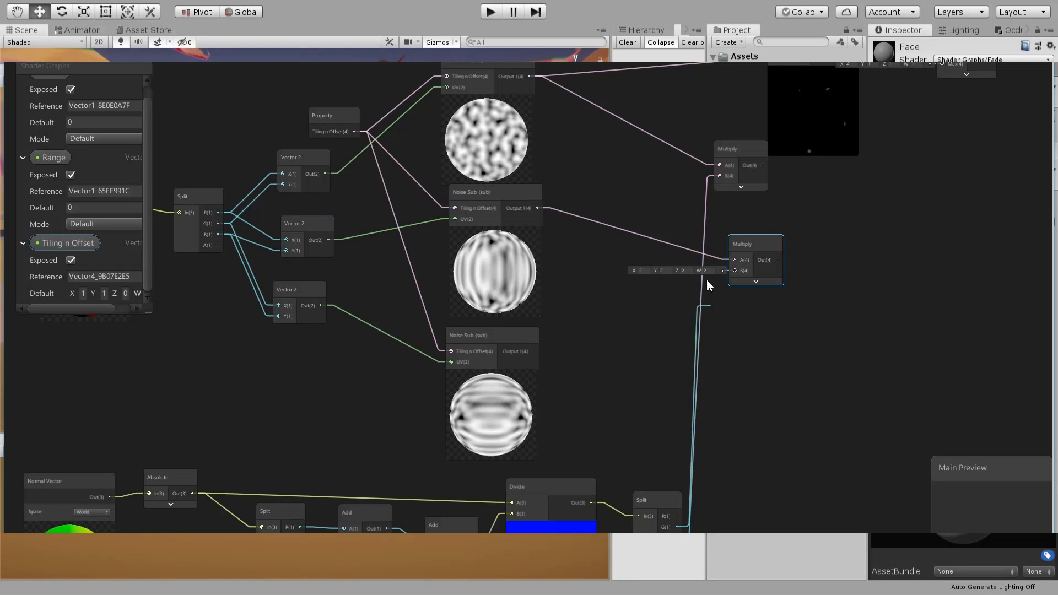
left_click(747, 254)
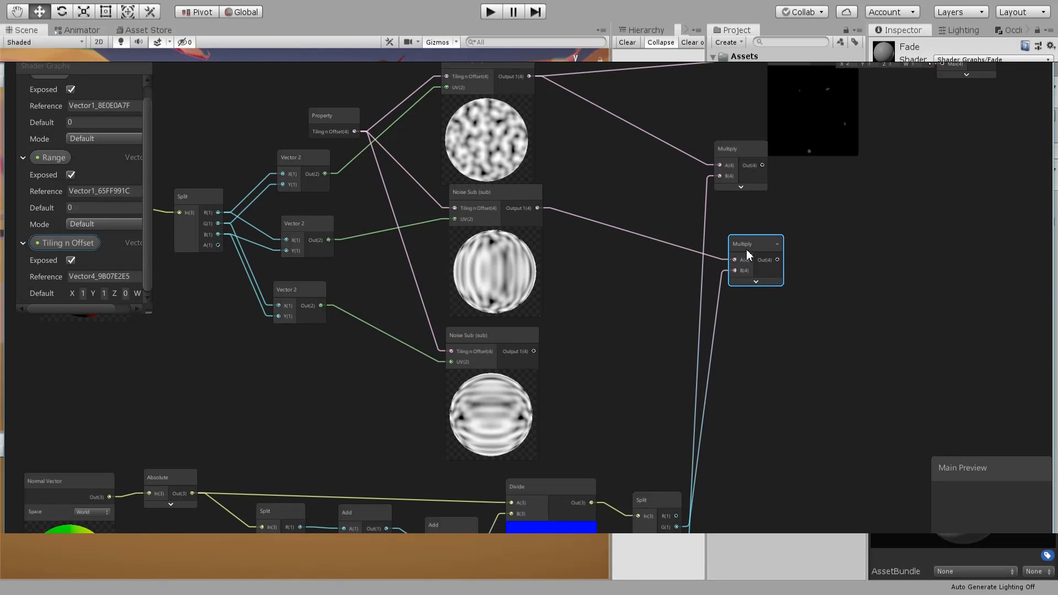
left_click_drag(756, 260, 786, 350)
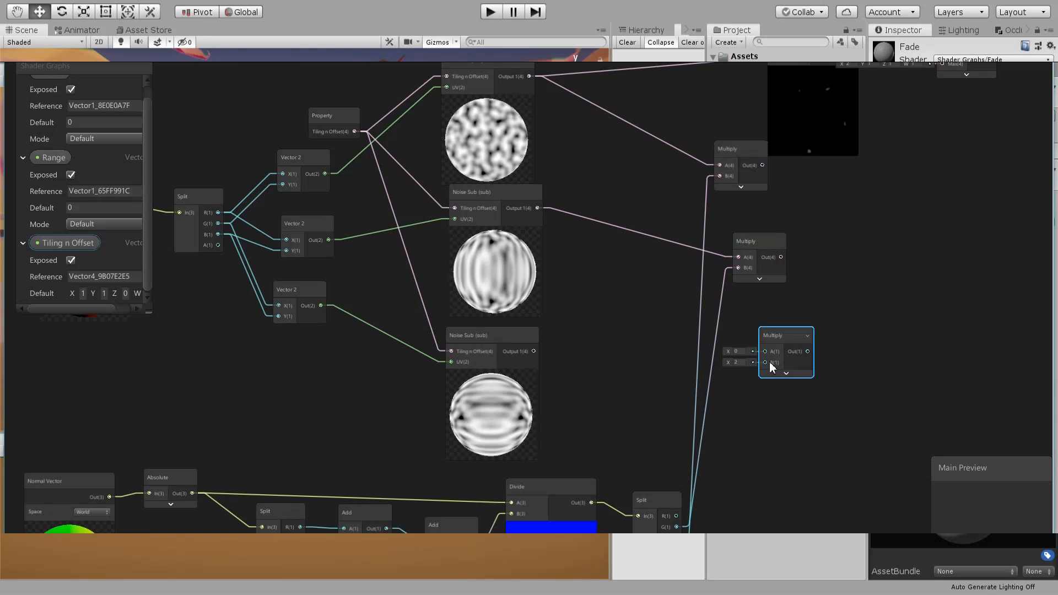
left_click_drag(785, 350, 766, 366)
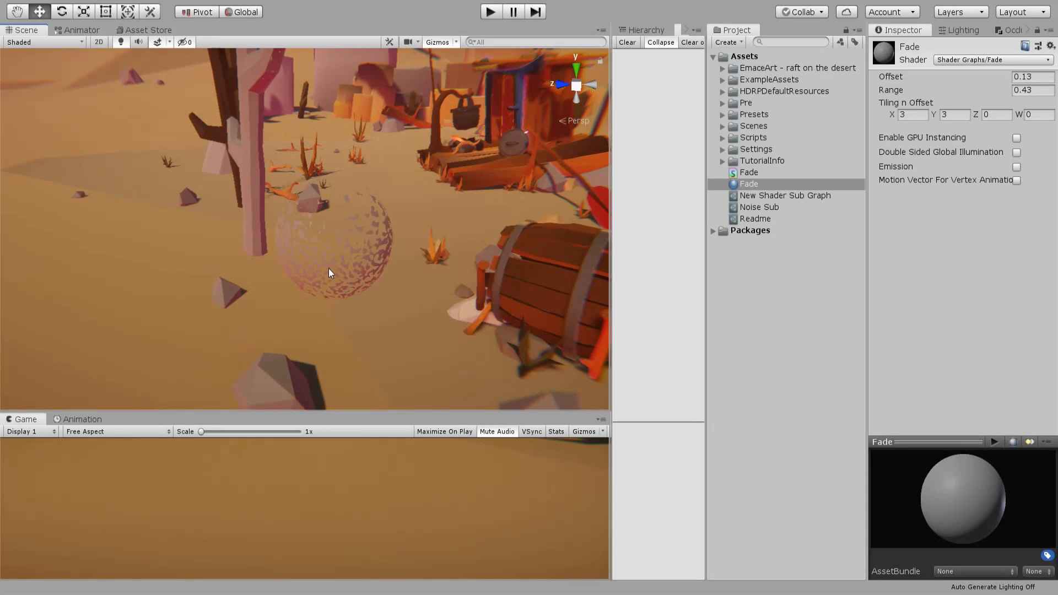
left_click_drag(330, 273, 356, 404)
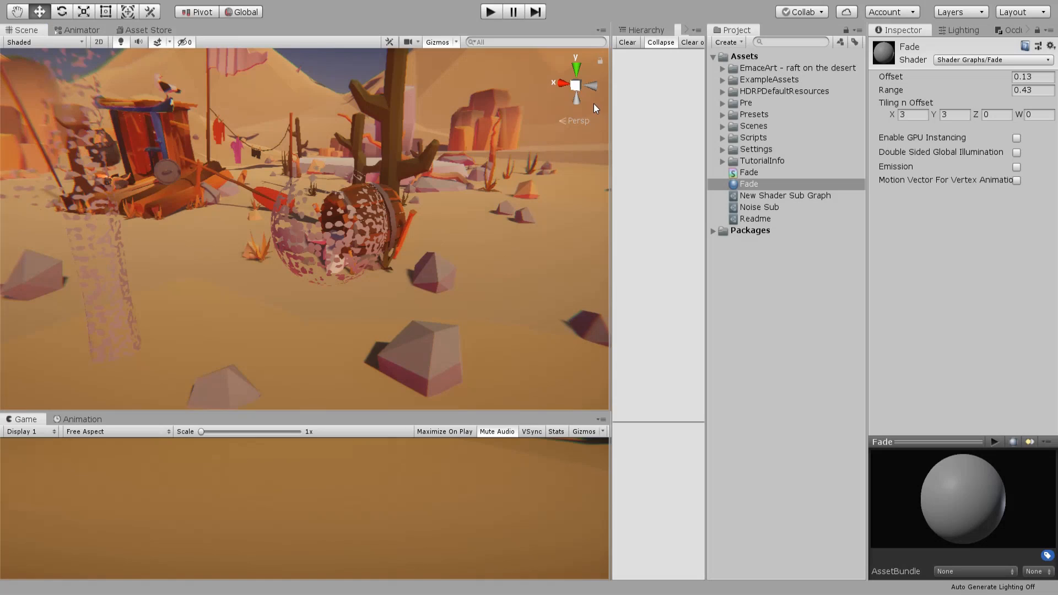
mouse_move(496, 142)
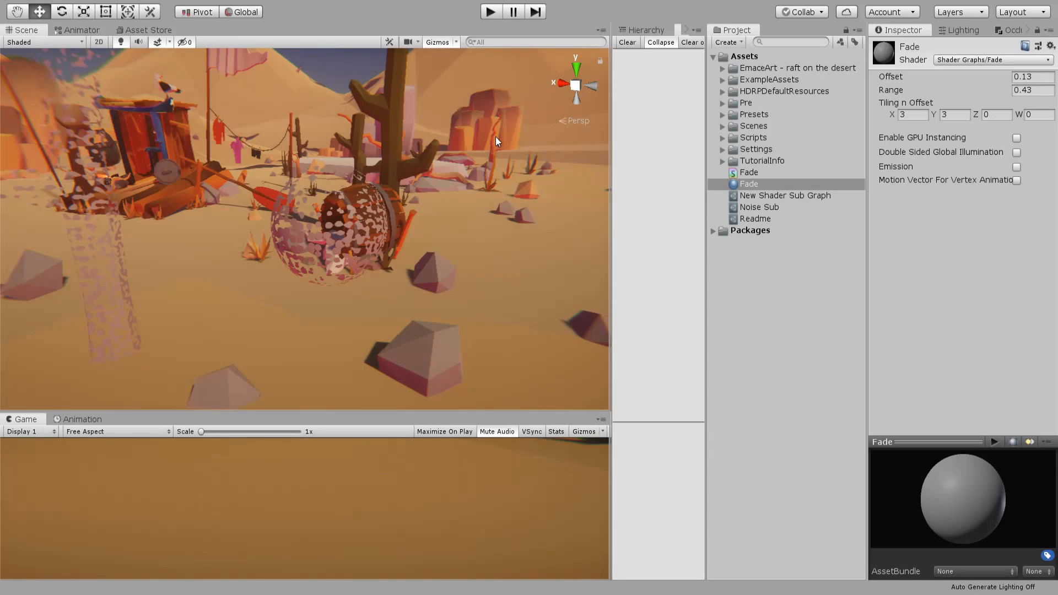
mouse_move(295, 245)
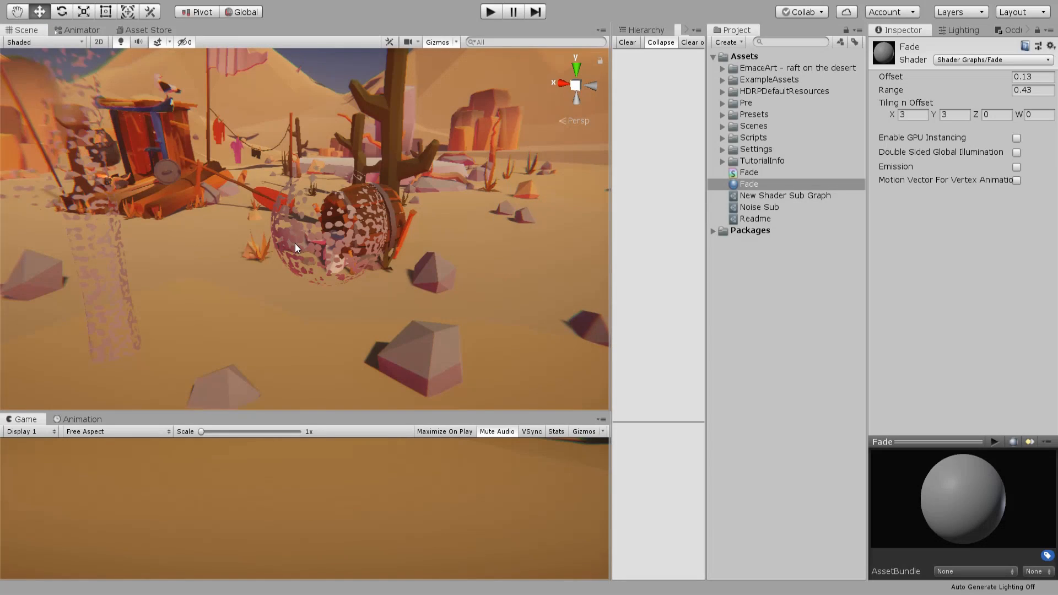
mouse_move(439, 363)
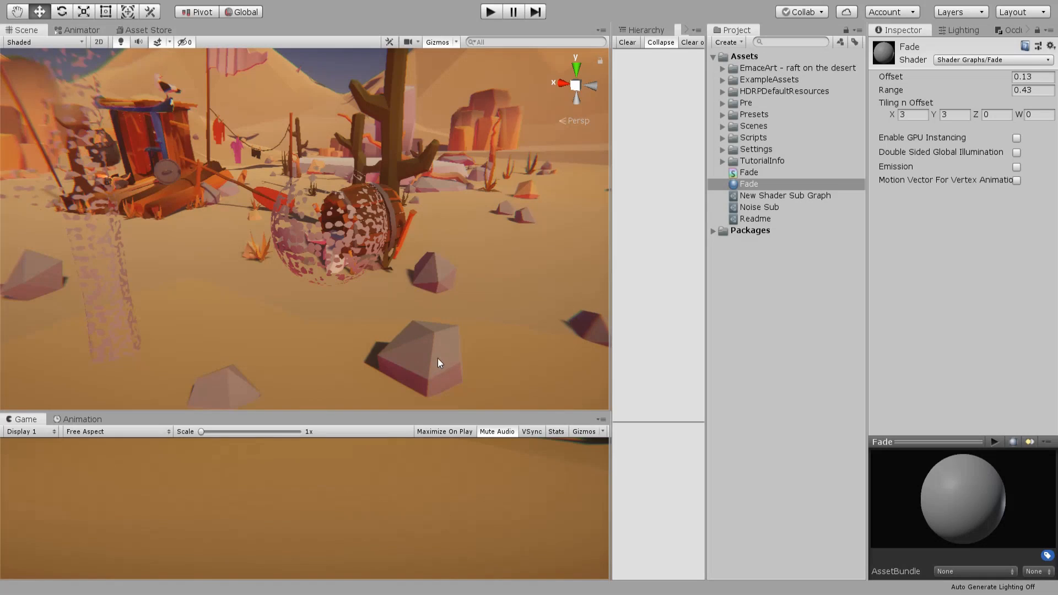
double_click(747, 184)
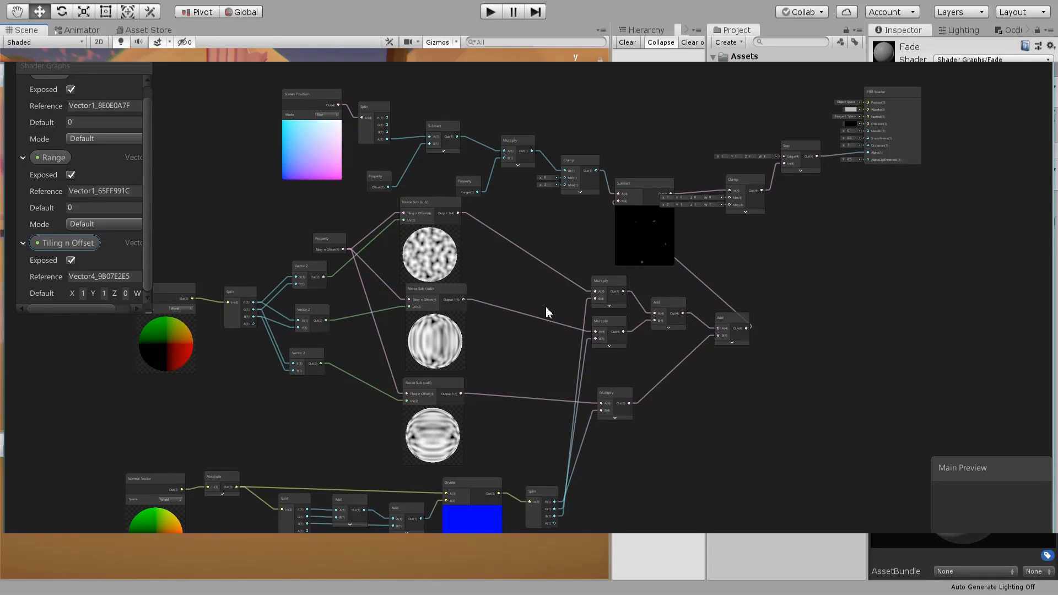
Wire the final Add output of the blended noise into the fade calculation
left_click(732, 327)
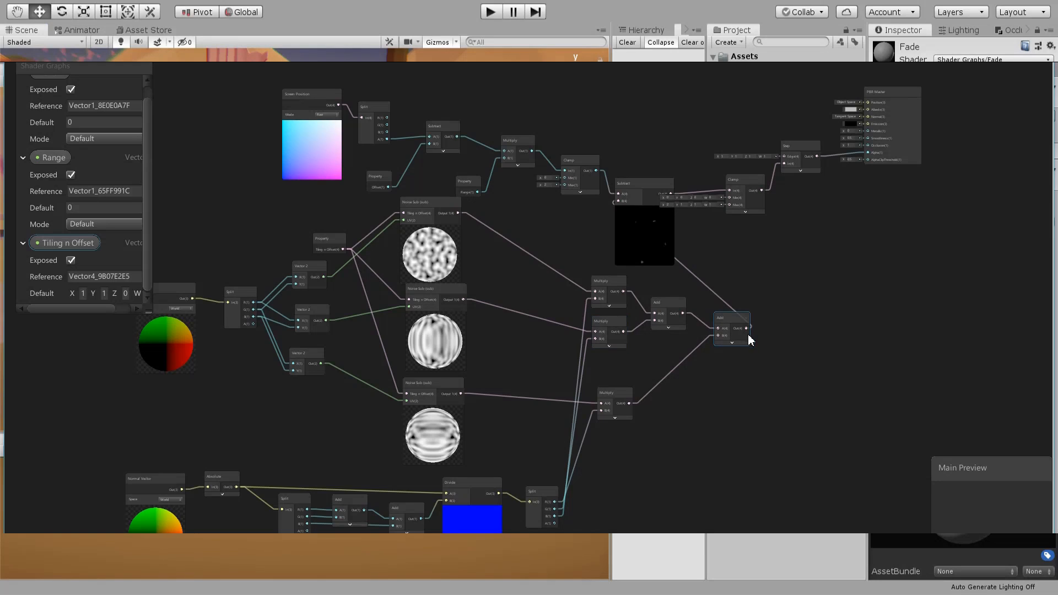
mouse_move(747, 333)
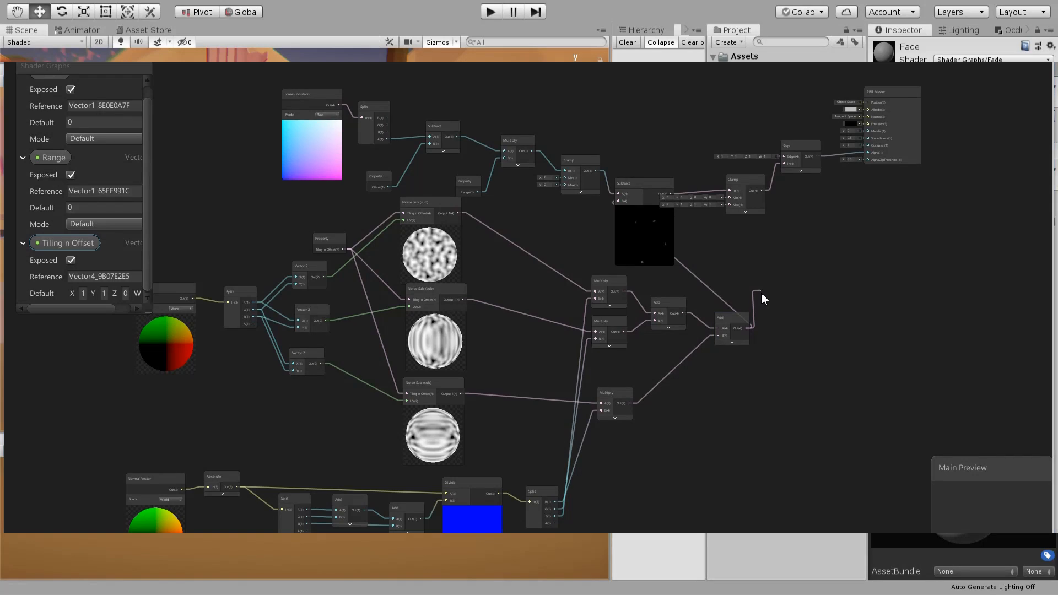
type("mi")
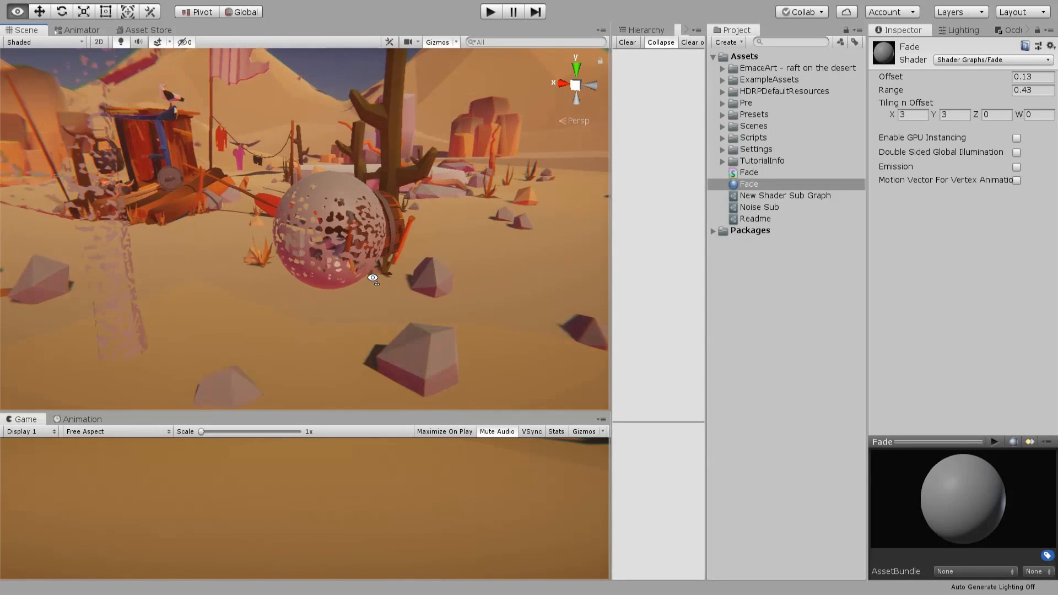
Orbit the scene view around the dissolving sphere to check the effect
left_click_drag(373, 278, 236, 307)
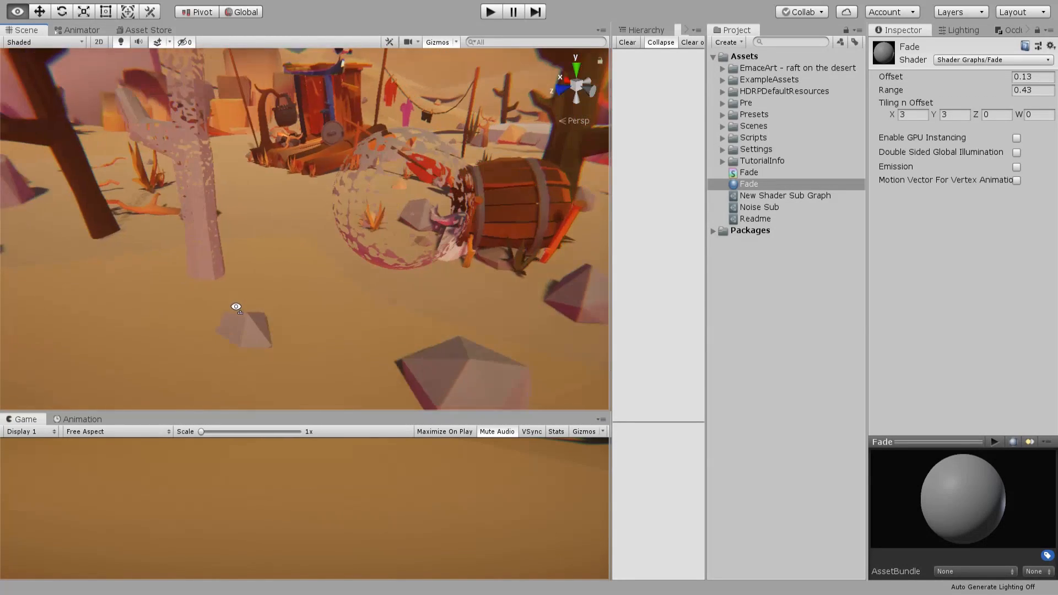